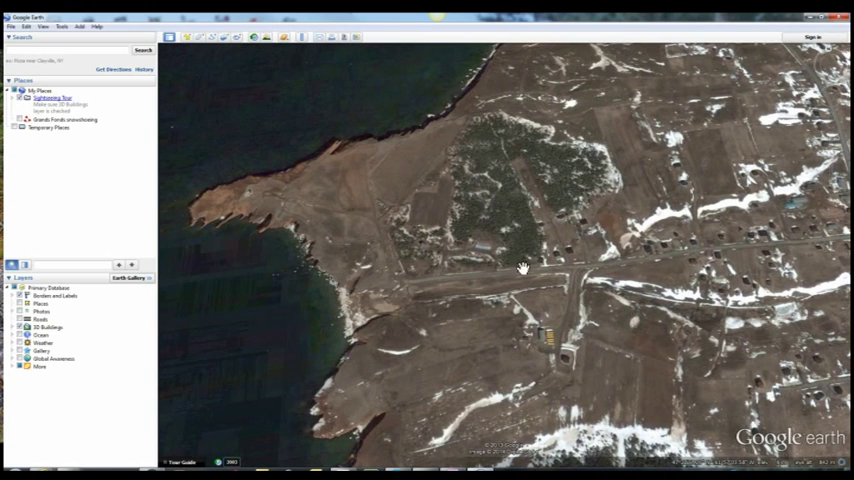
mouse_move(265, 193)
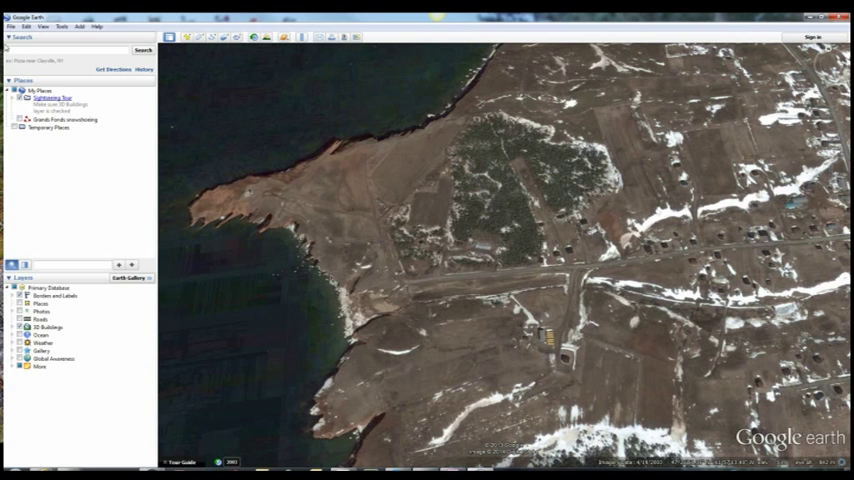
Step: Save the current Google Earth coastline view as a JPEG image
left_click(10, 25)
type("Tutorial map")
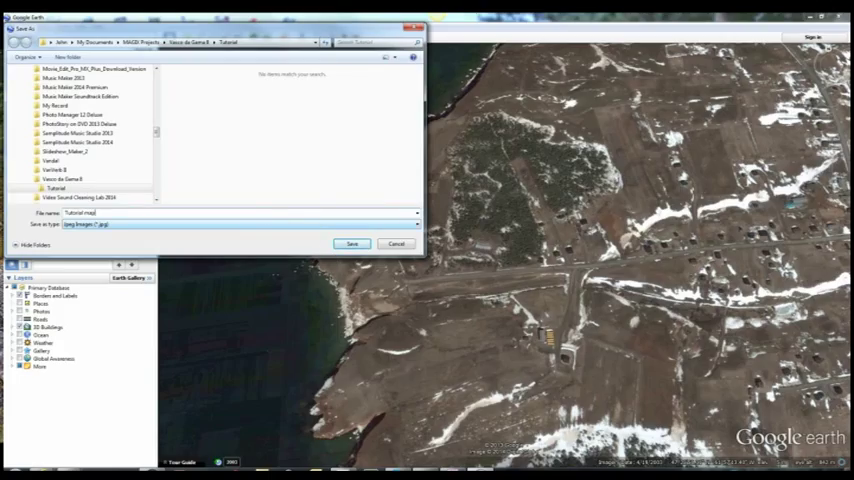
left_click(352, 244)
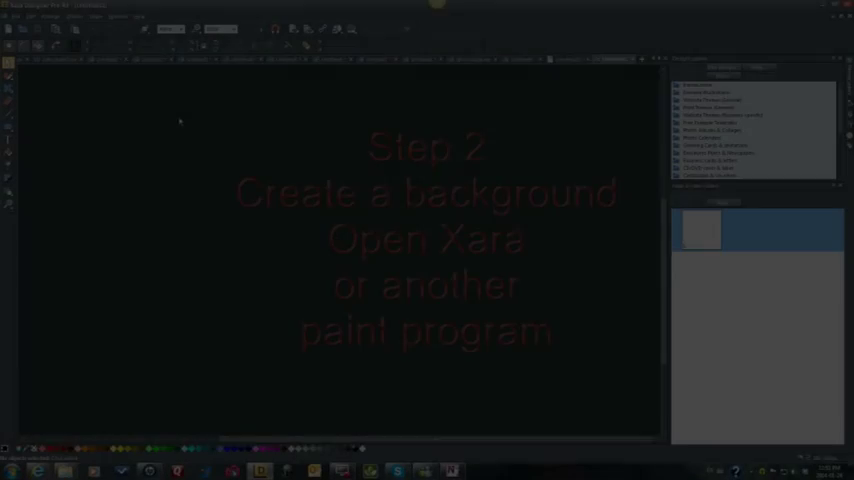
Step: Import the saved coastline JPEG and draw a black rectangle over its upper-left area
left_click(22, 17)
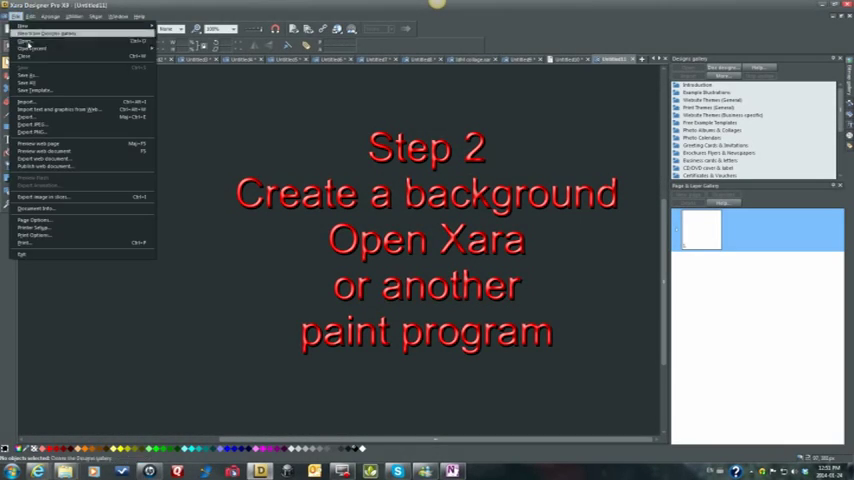
left_click(27, 99)
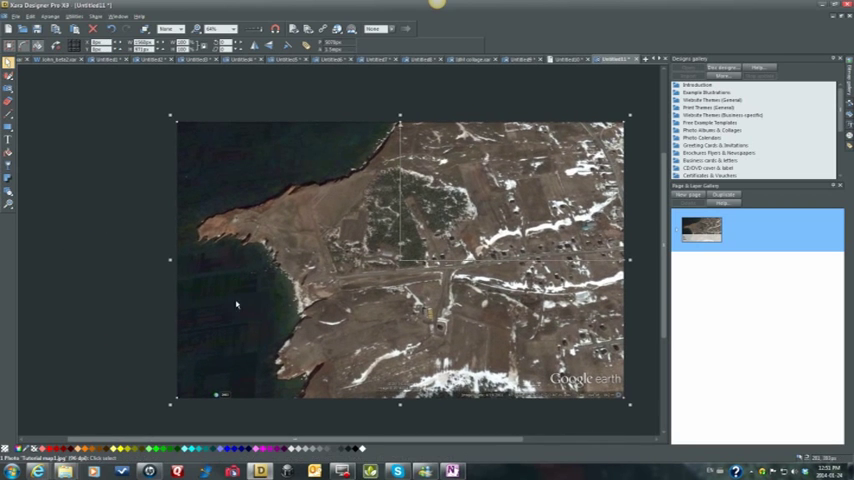
mouse_move(72, 120)
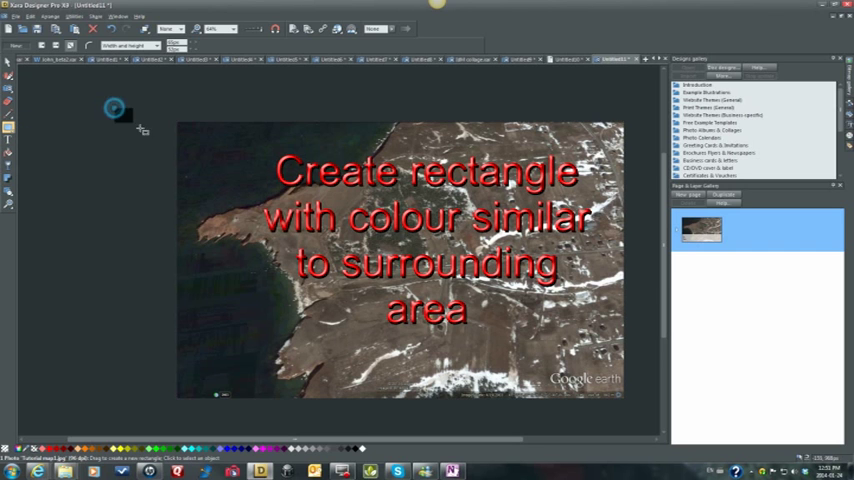
left_click_drag(115, 107, 230, 200)
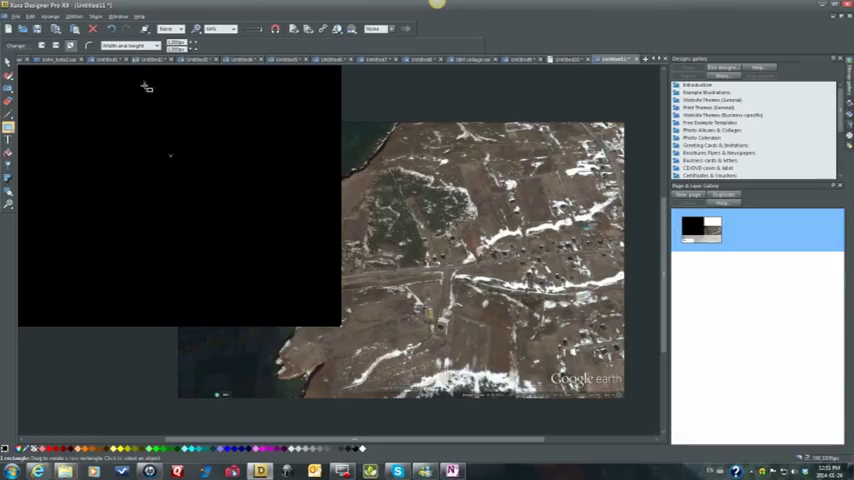
mouse_move(58, 85)
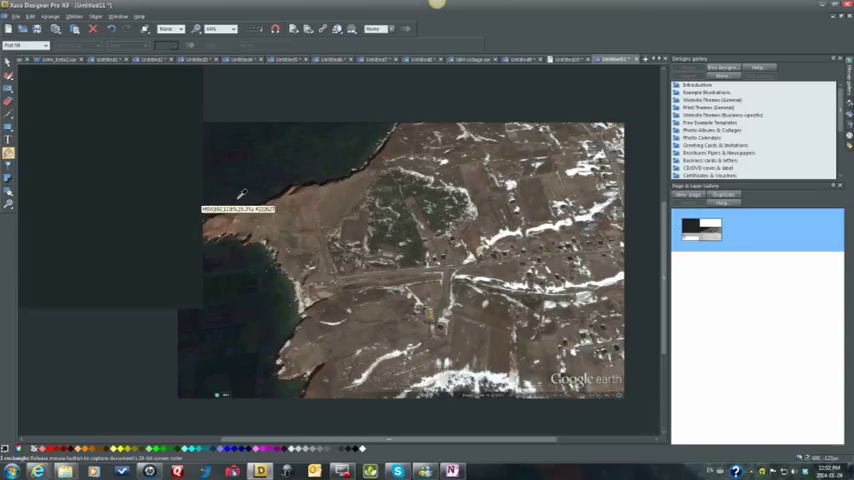
mouse_move(240, 195)
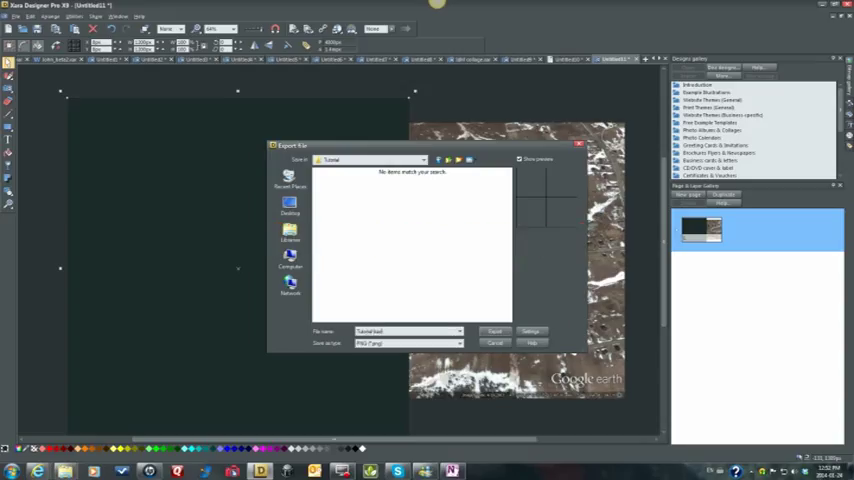
Step: Export the sea-coloured rectangle as a PNG background image
left_click(495, 331)
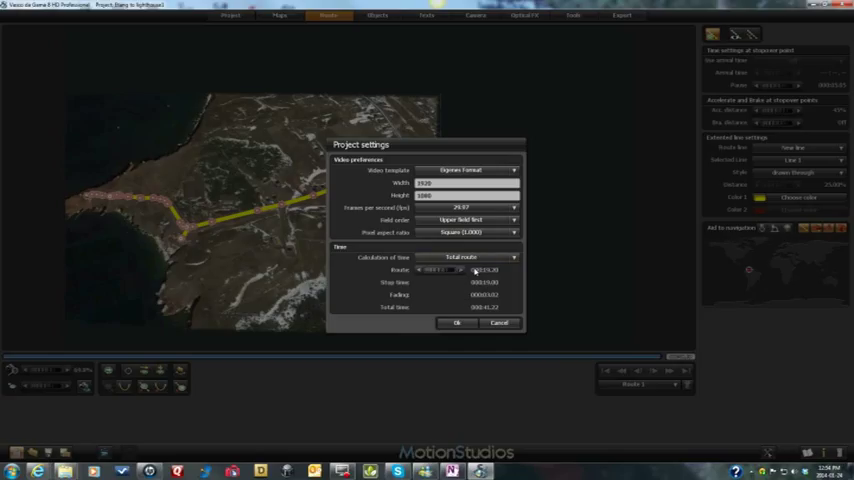
Step: Confirm the 1920x1080 project settings for the route video
left_click(458, 323)
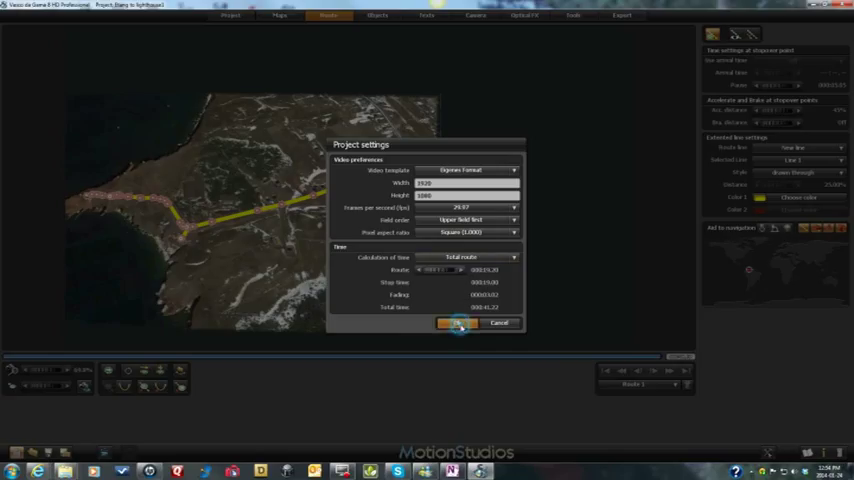
left_click(456, 322)
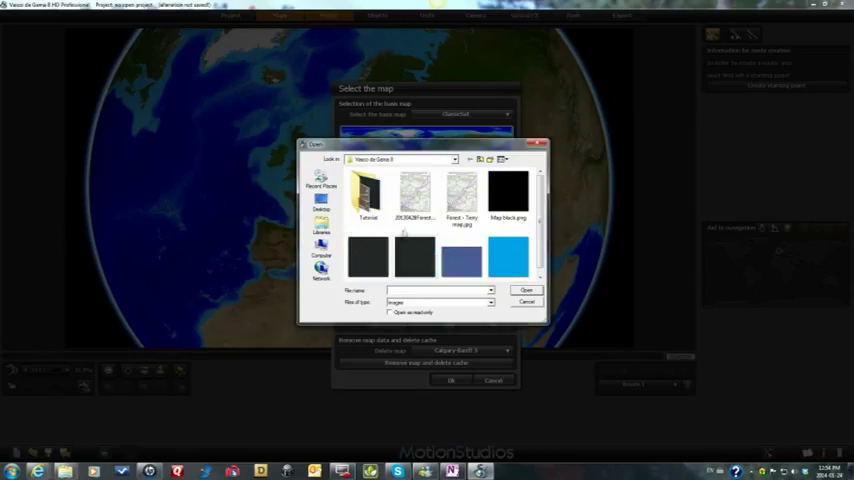
Step: Load Tutorial background.png from the Tutorial folder as a custom map
double_click(369, 195)
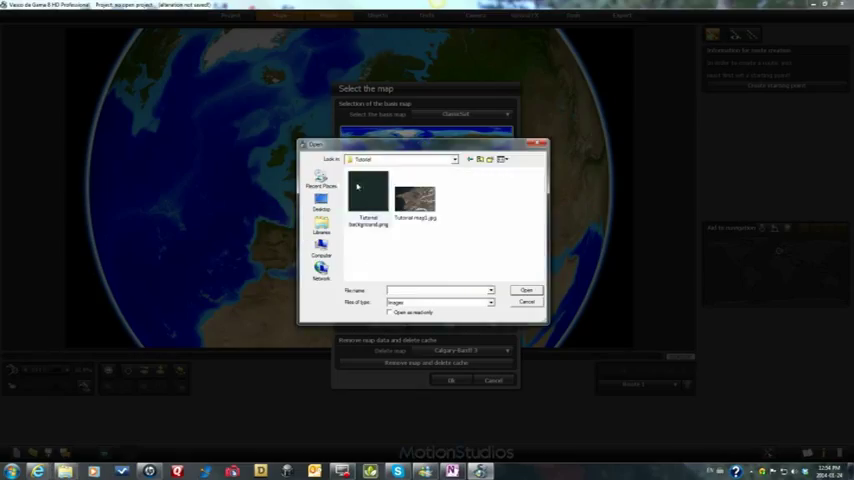
left_click(368, 195)
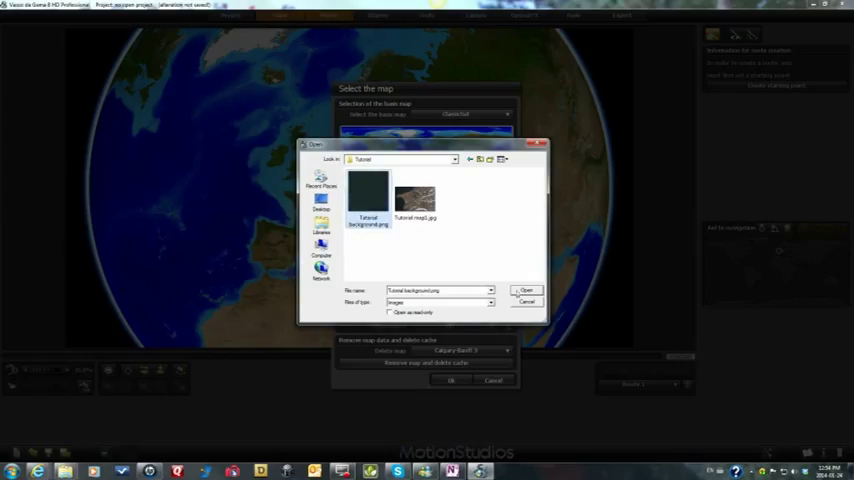
left_click(527, 291)
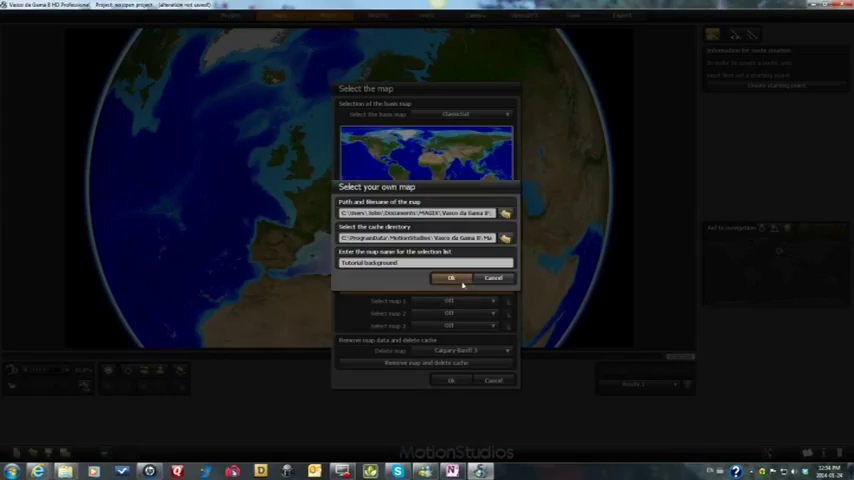
left_click(451, 278)
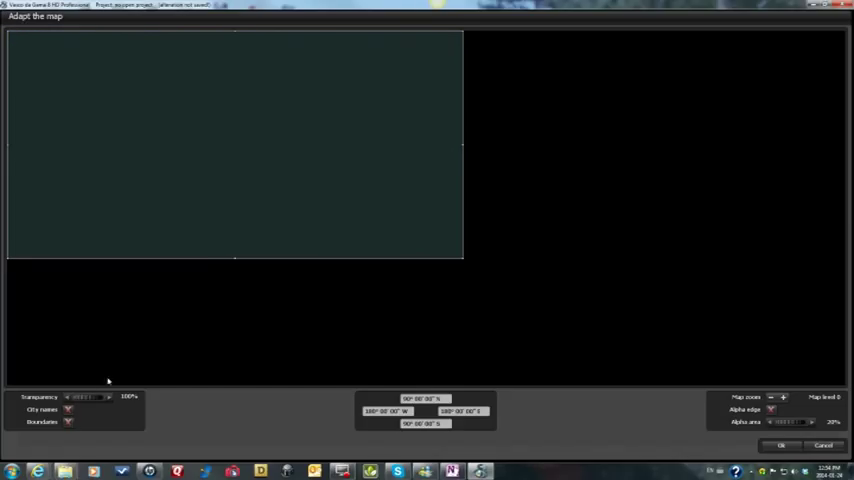
mouse_move(436, 241)
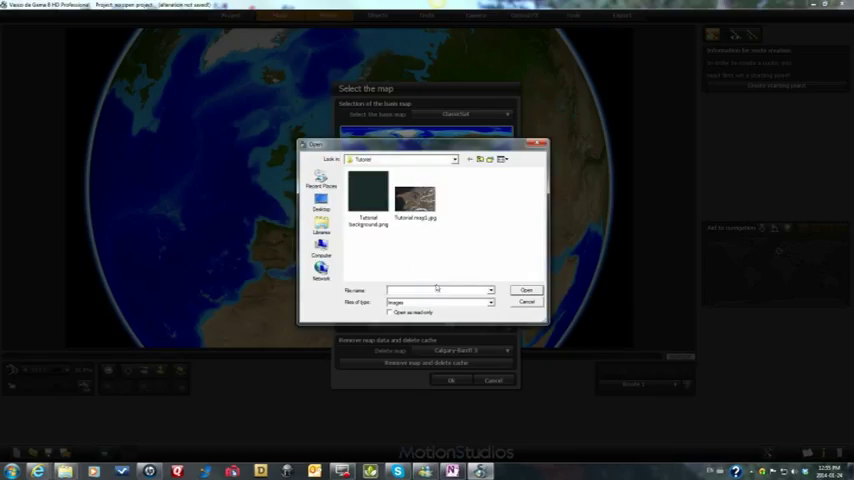
Step: Load Tutorial map1 as a custom map and scale it over the world map
left_click(527, 289)
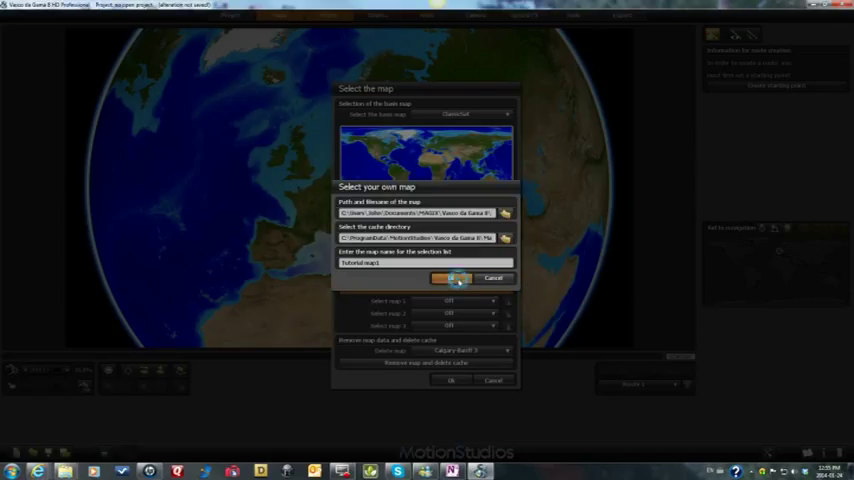
left_click(449, 278)
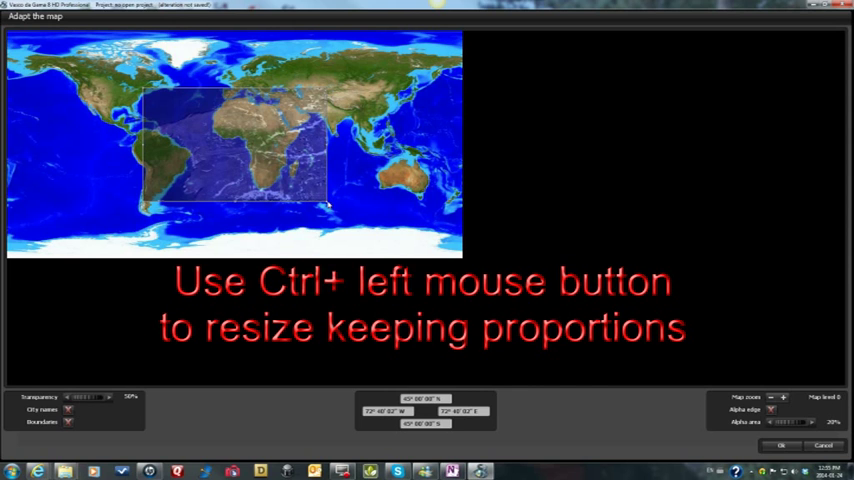
left_click_drag(330, 207, 197, 115)
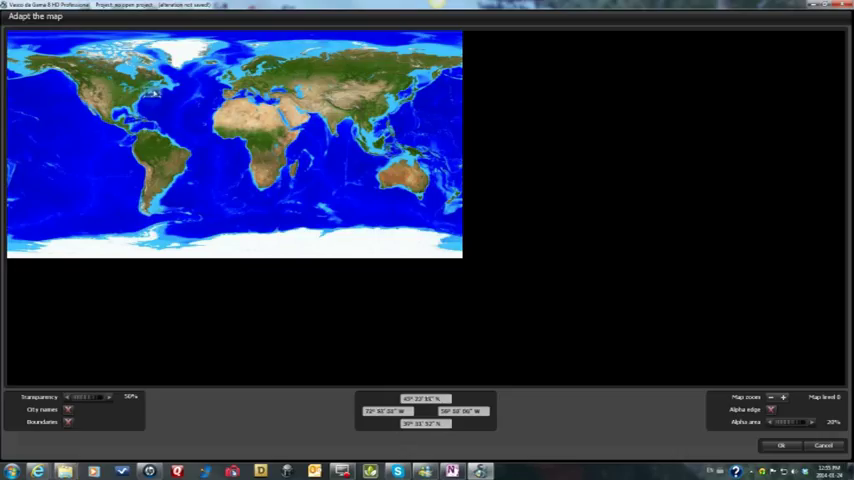
mouse_move(153, 100)
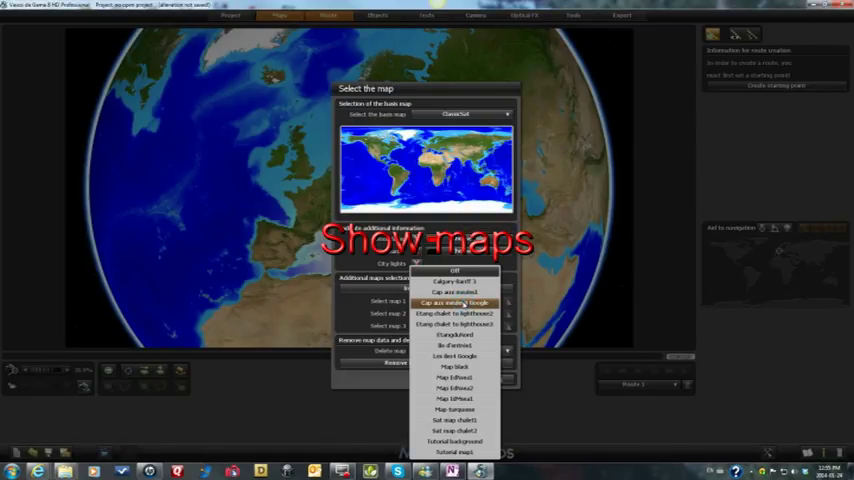
mouse_move(453, 442)
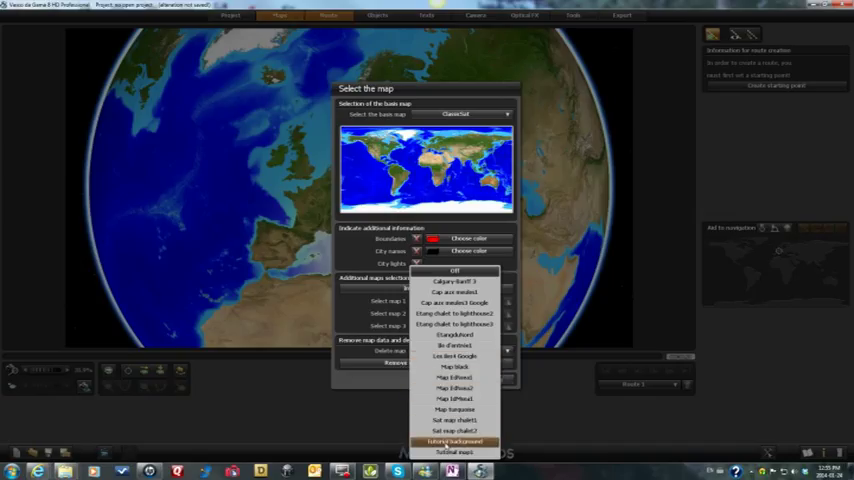
Step: Select Tutorial background and Tutorial map1 as extra maps, and turn off sun reflection on objects
left_click(453, 441)
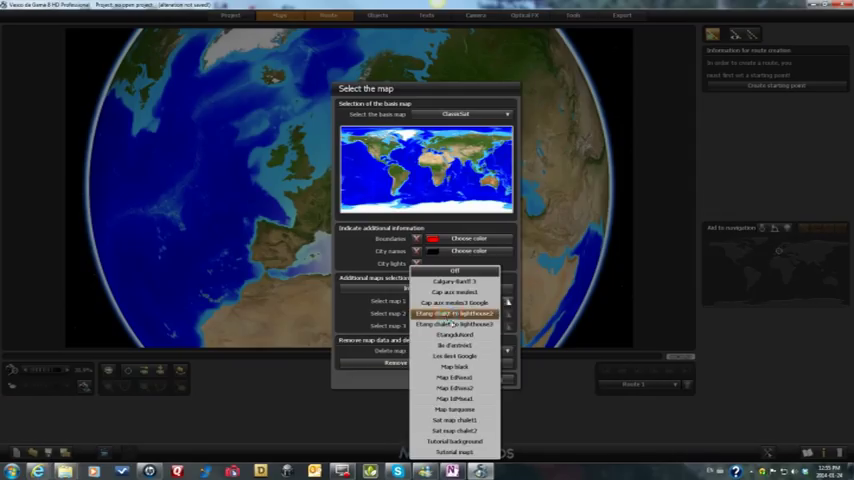
left_click(455, 441)
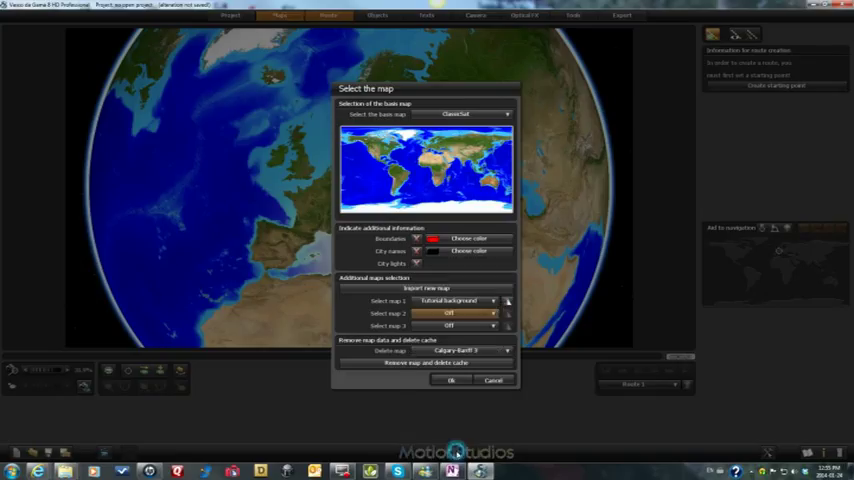
left_click(465, 313)
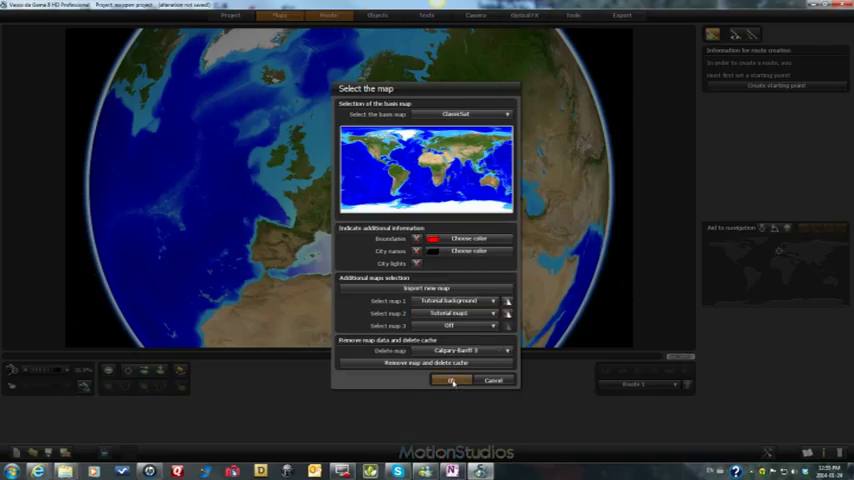
left_click(450, 380)
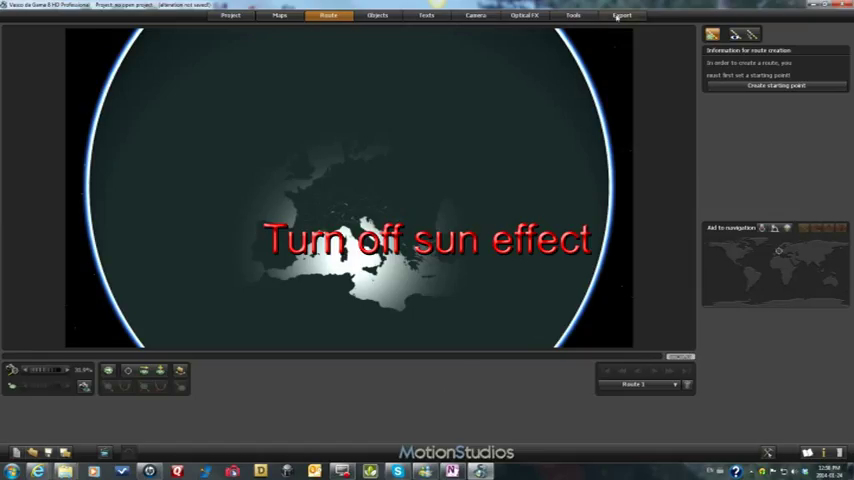
left_click(524, 15)
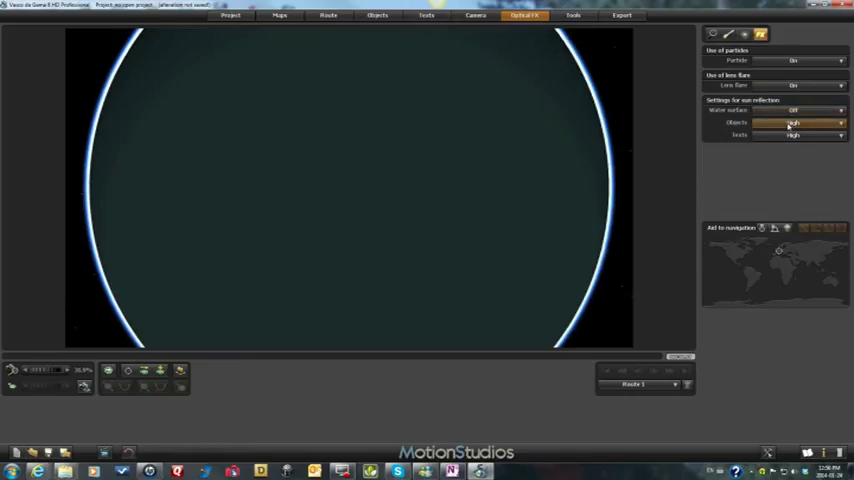
left_click(805, 122)
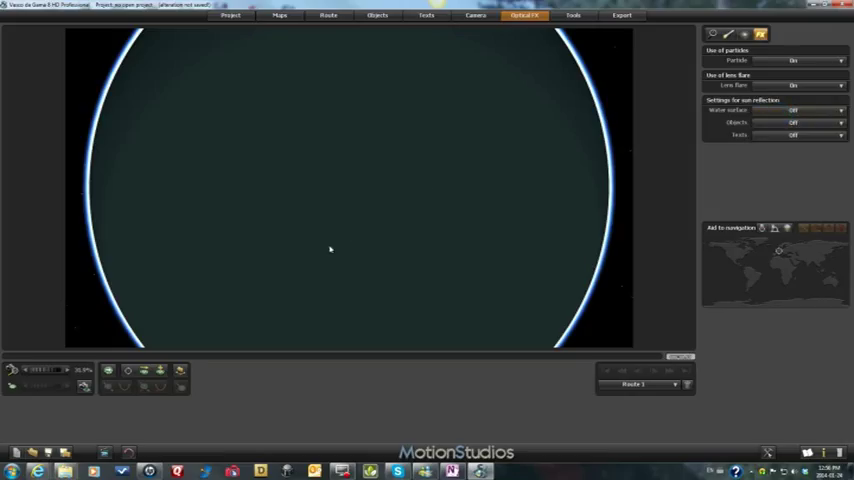
mouse_move(299, 242)
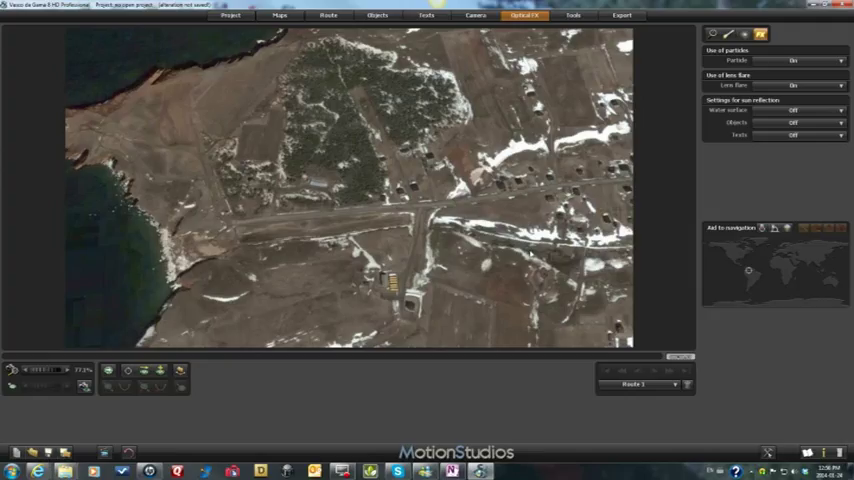
mouse_move(127, 356)
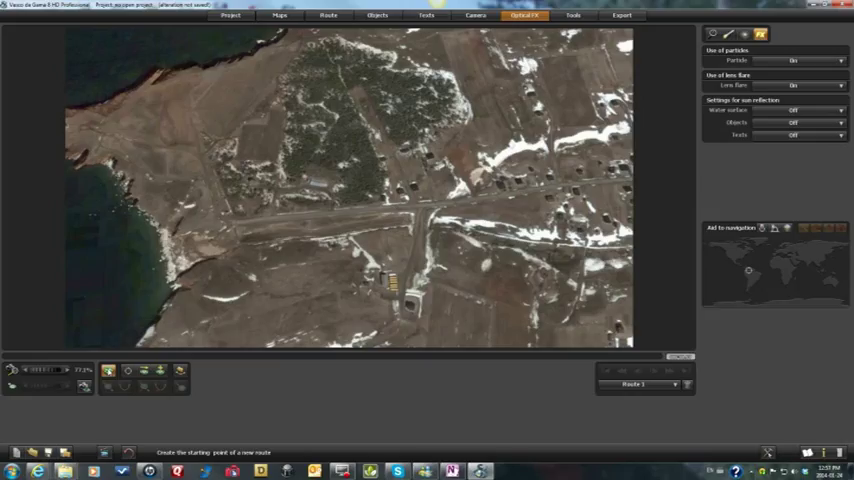
Step: Create the route's starting point, move it further west and zoom in on it
left_click(348, 188)
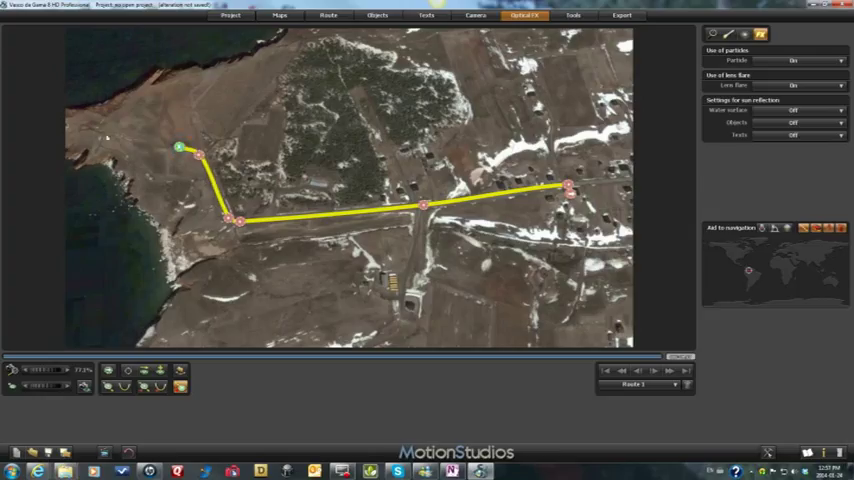
left_click_drag(178, 149, 138, 140)
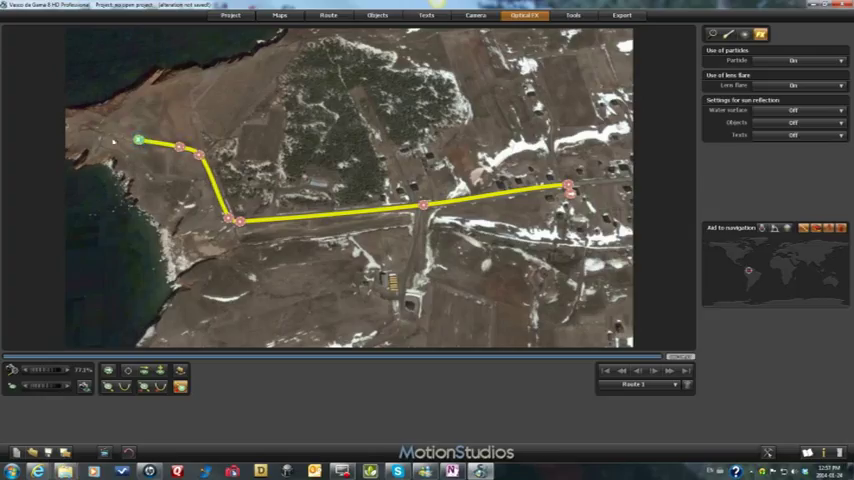
mouse_move(108, 138)
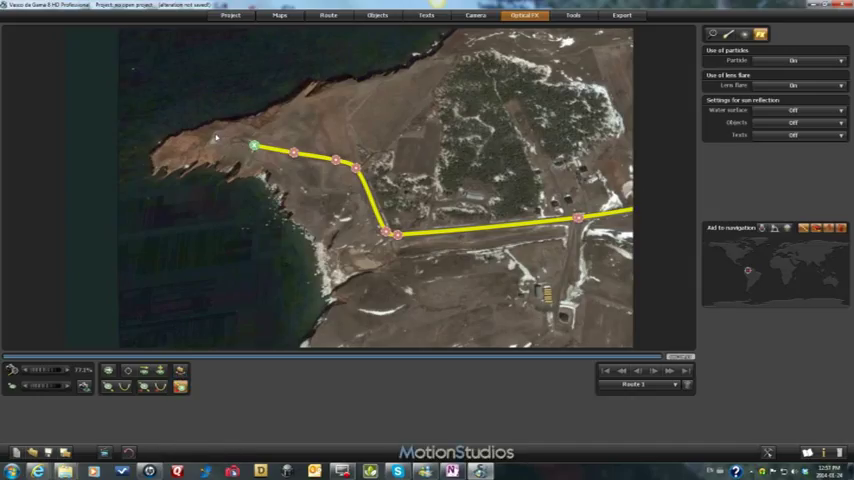
left_click_drag(253, 148, 215, 135)
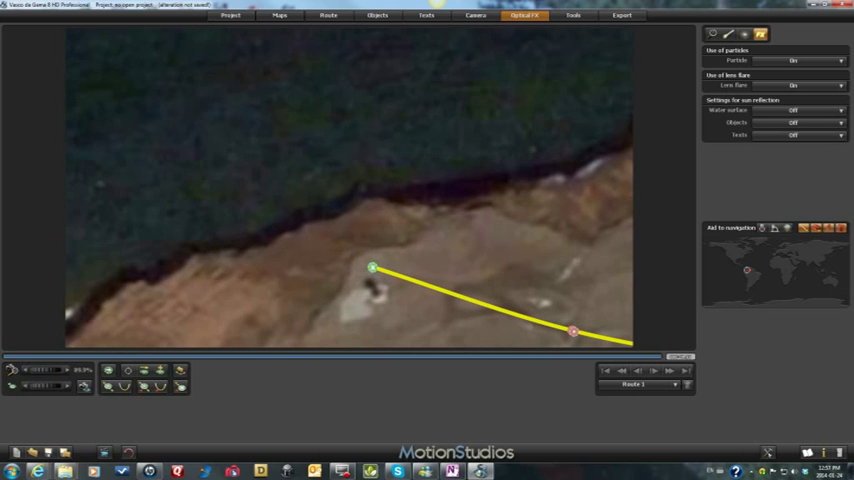
left_click(373, 268)
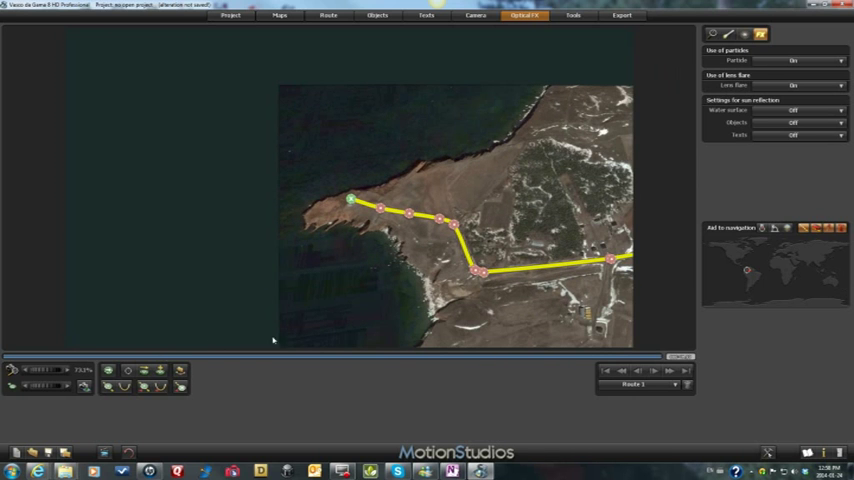
Step: Give the route a dashed line style and convert a turning point into a stopover
left_click(515, 298)
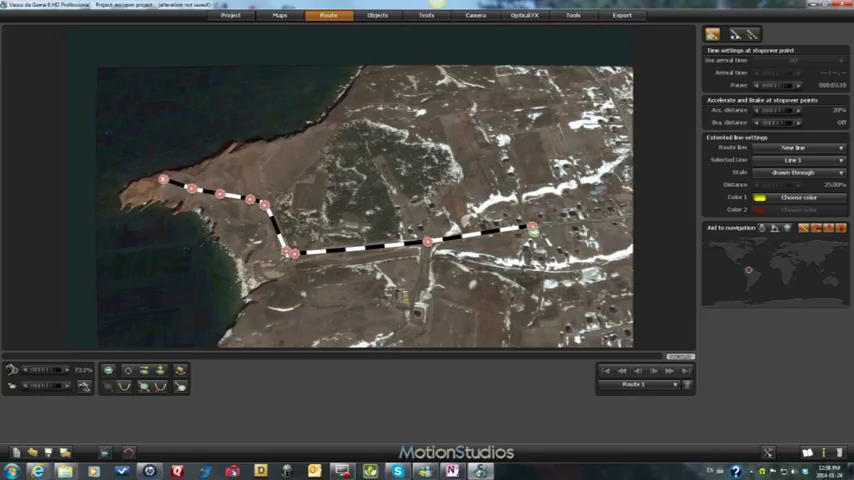
left_click(291, 256)
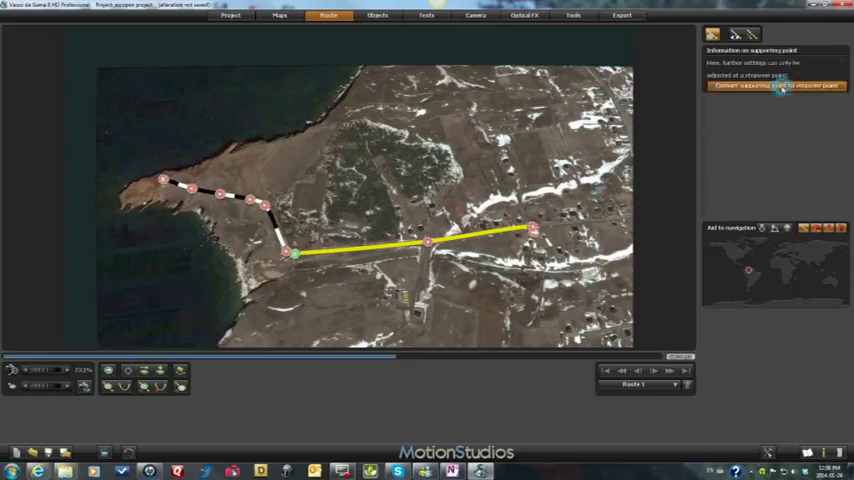
left_click(776, 85)
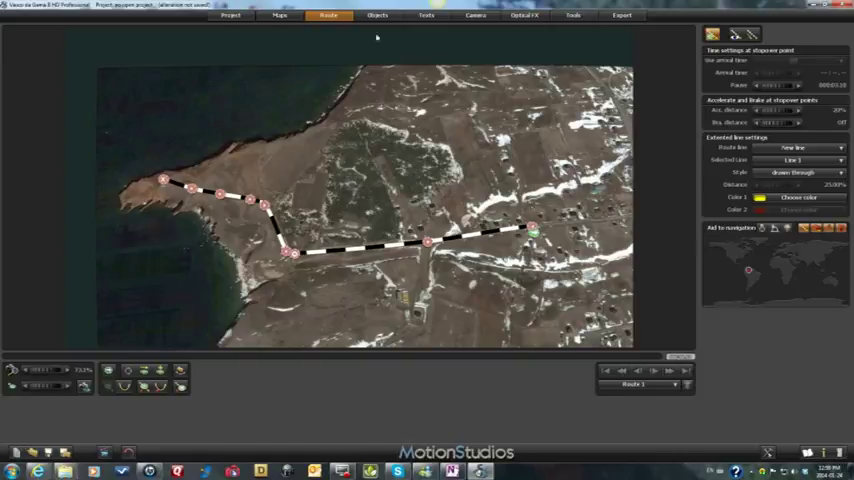
Step: Label the buildings-end stopover point with the text 'Chalet'
left_click(426, 15)
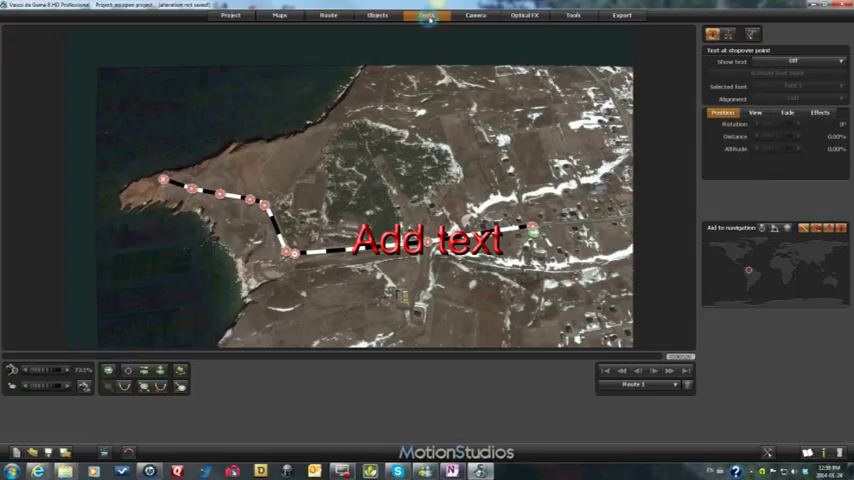
left_click(793, 61)
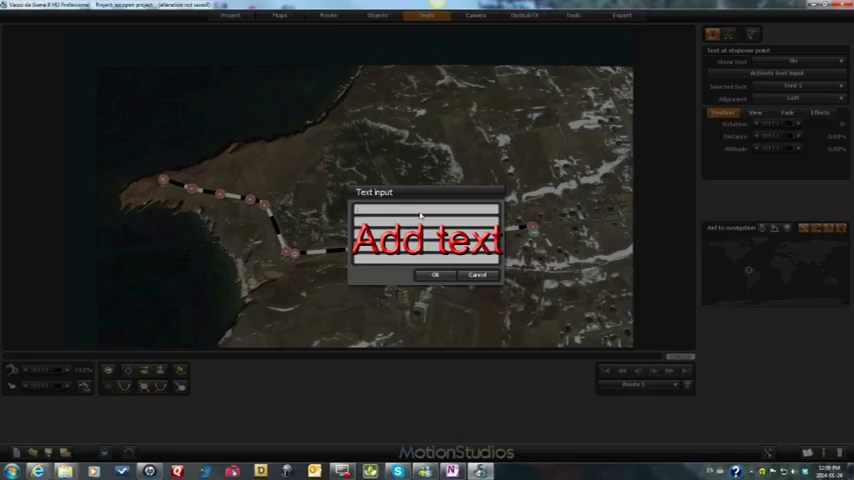
type("Chalet")
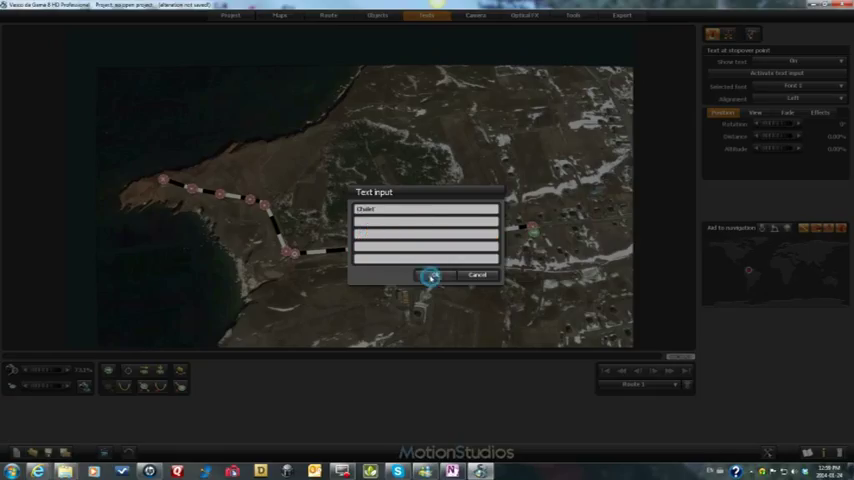
left_click(430, 275)
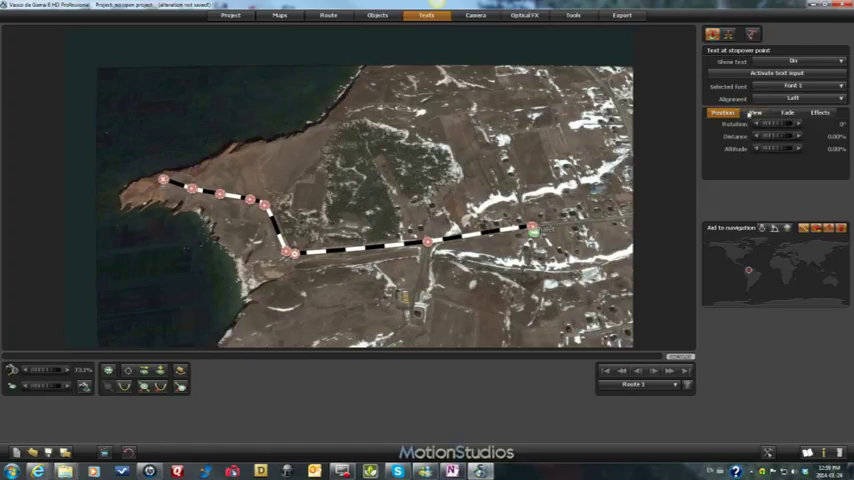
Step: Label the headland stopover point with the text 'Lighthouse'
left_click(423, 222)
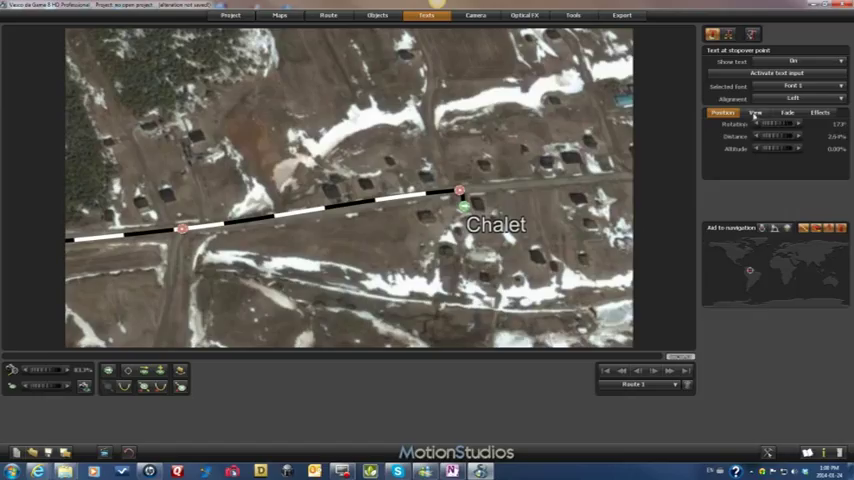
left_click(756, 112)
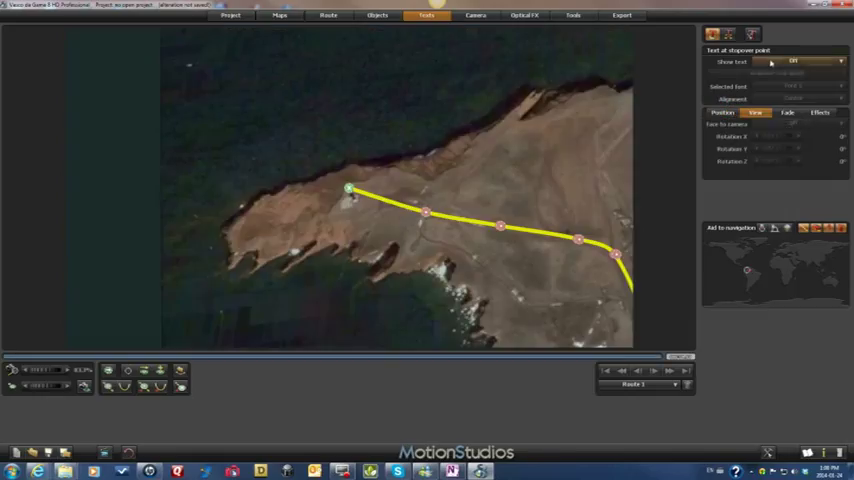
left_click(810, 61)
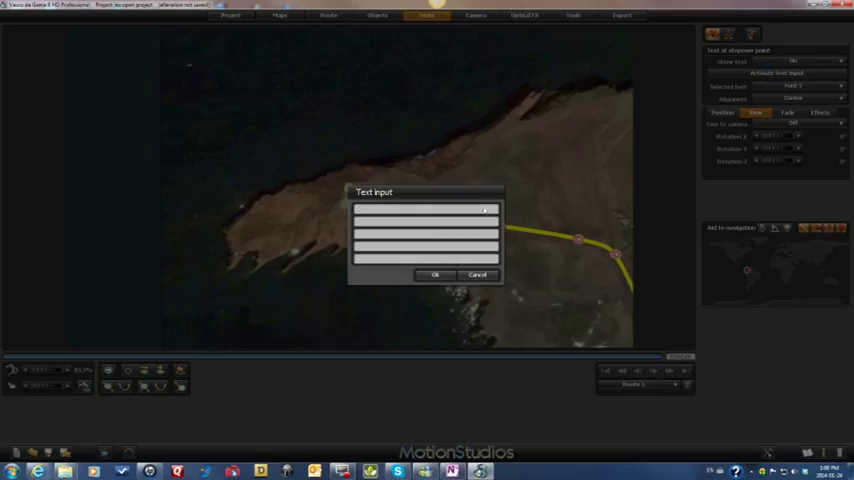
type("Lighthouse")
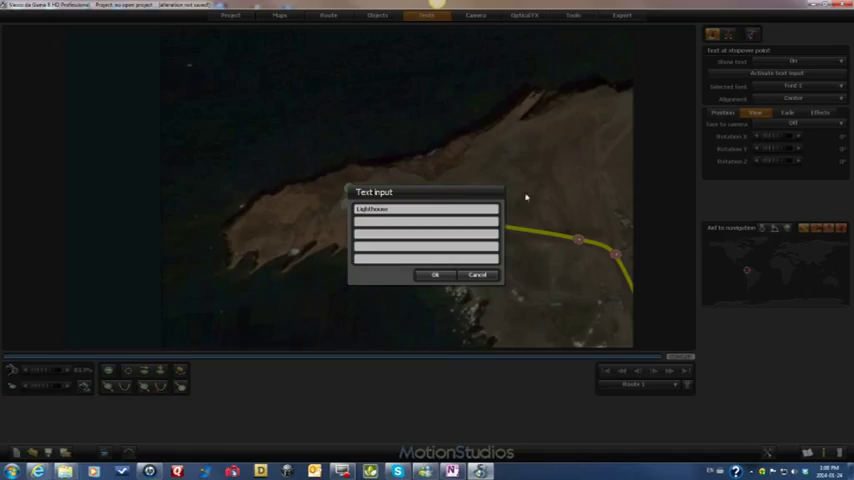
left_click(435, 275)
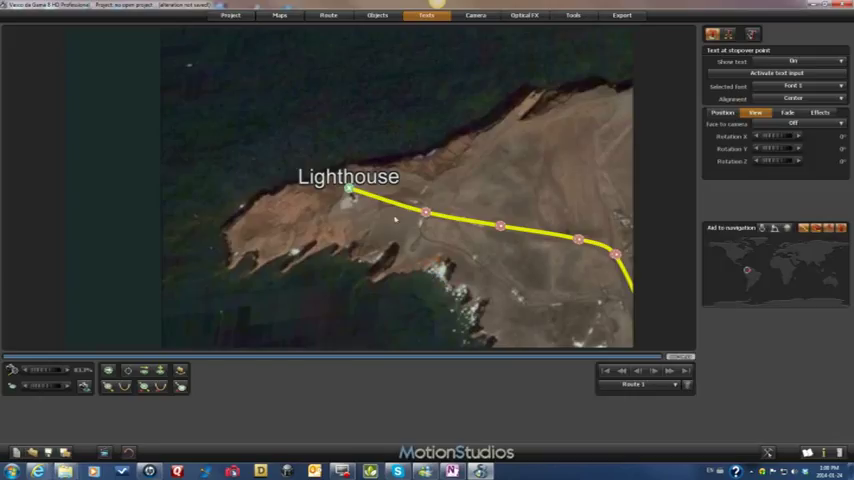
left_click(722, 112)
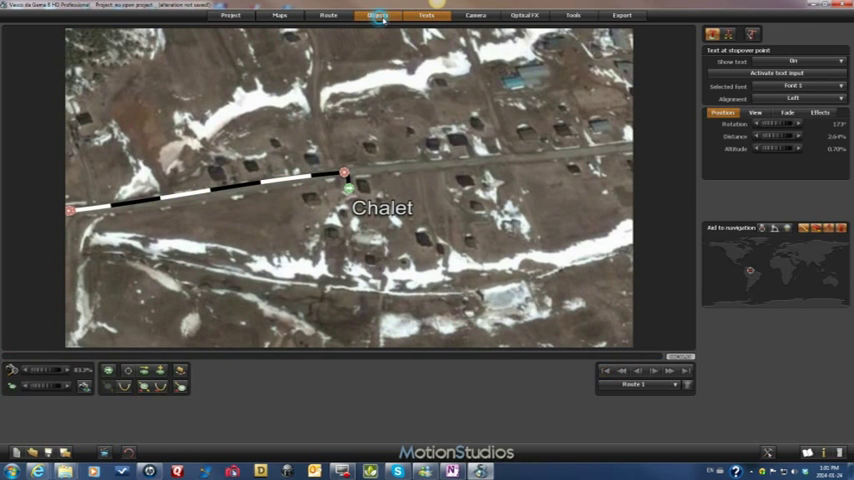
Step: Set the route's moving head object to Persons and Pets > Walker figures
left_click(377, 15)
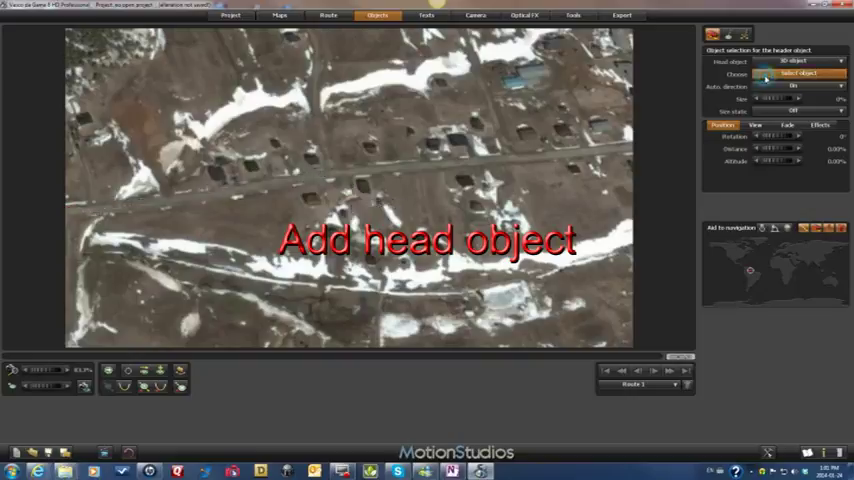
left_click(800, 73)
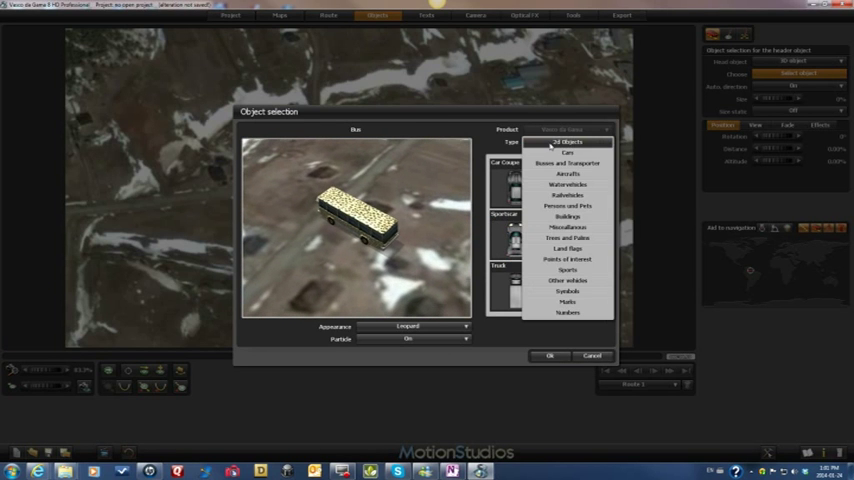
left_click(568, 205)
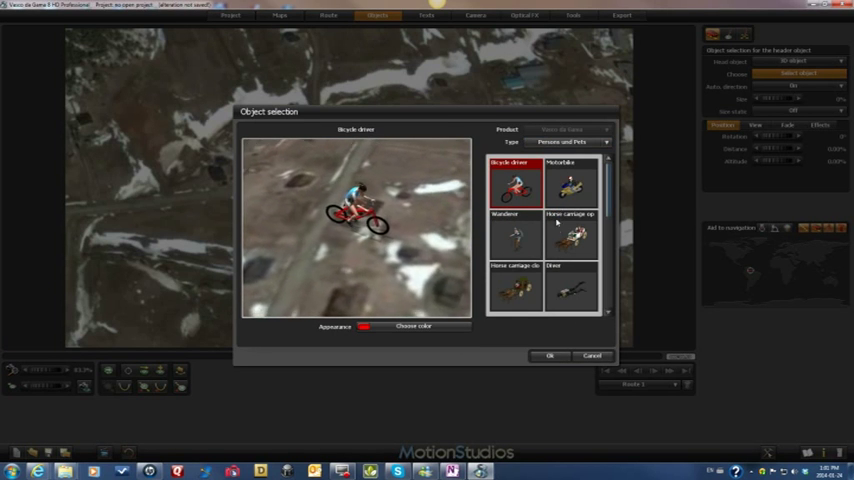
scroll("down", 3)
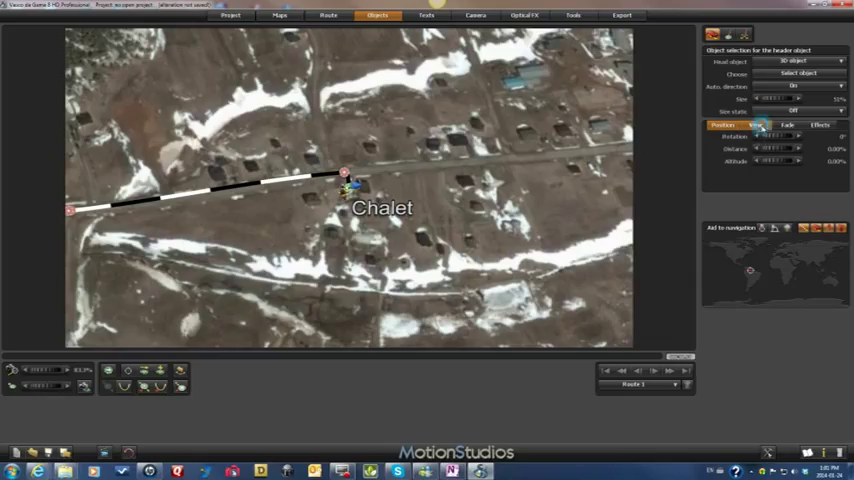
left_click(755, 124)
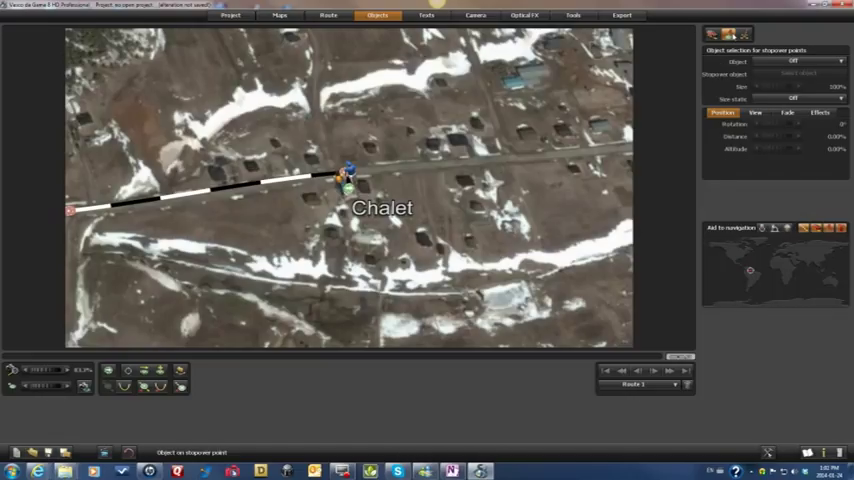
Step: Place the Buildings > House 4 model at the Chalet stopover and view its settings
left_click(815, 61)
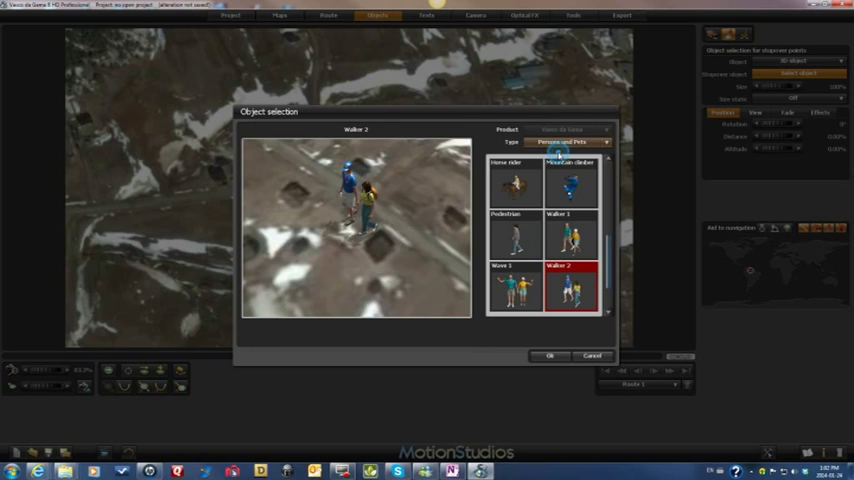
left_click(570, 141)
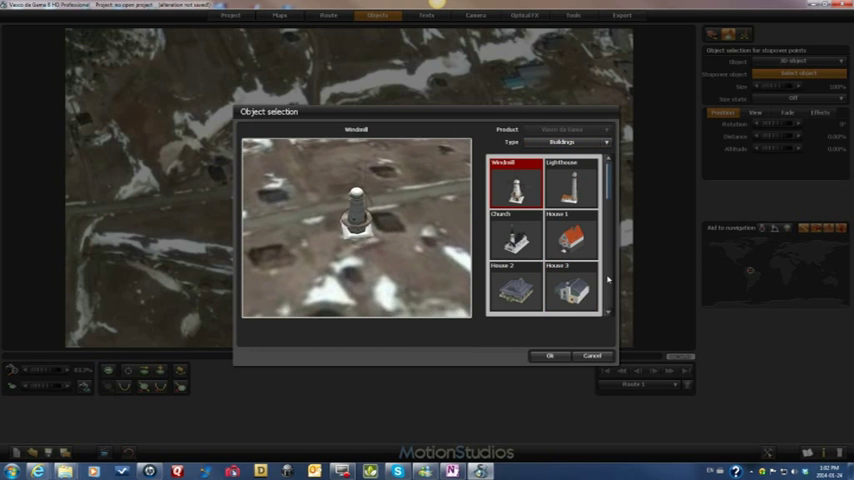
scroll("down", 3)
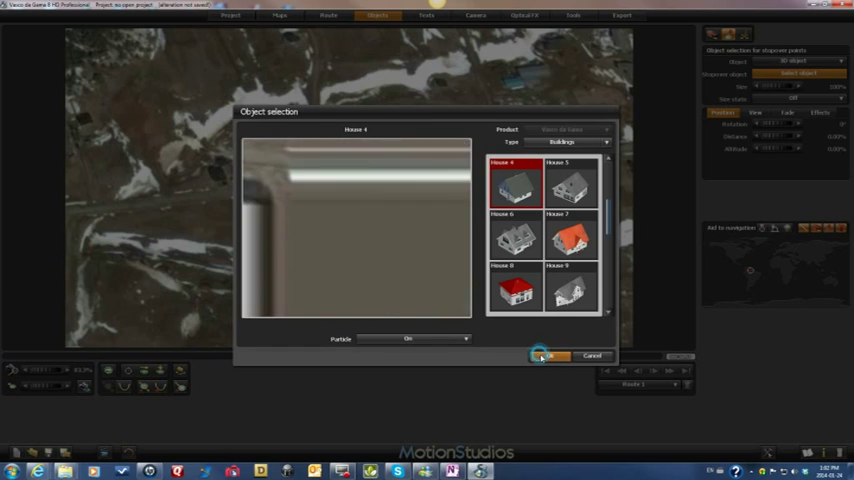
left_click(549, 356)
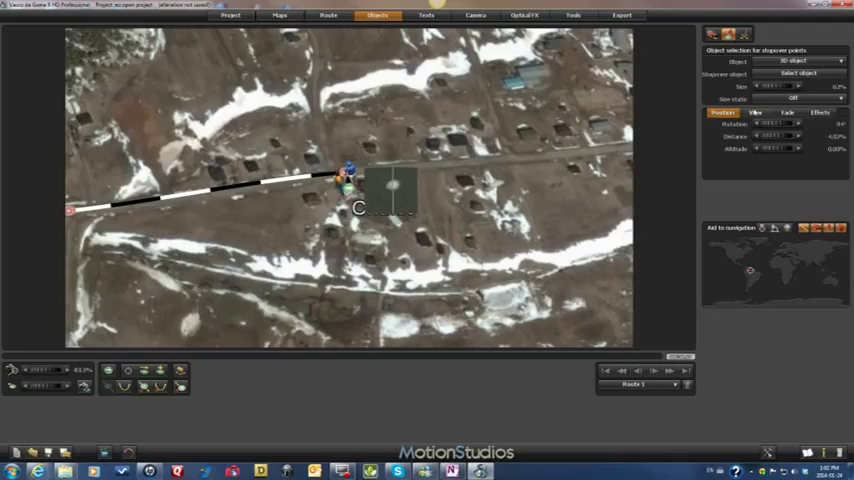
left_click(755, 112)
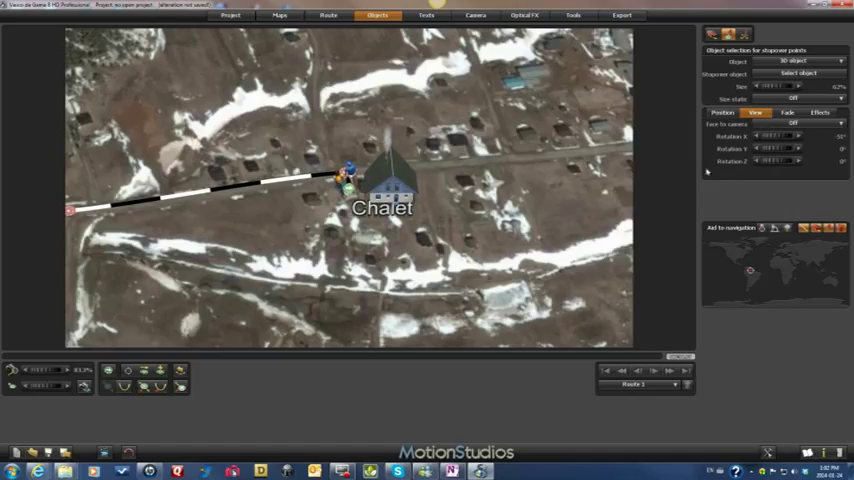
Step: Put the Buildings > Lighthouse model at the Lighthouse stopover and check its position settings
left_click(686, 371)
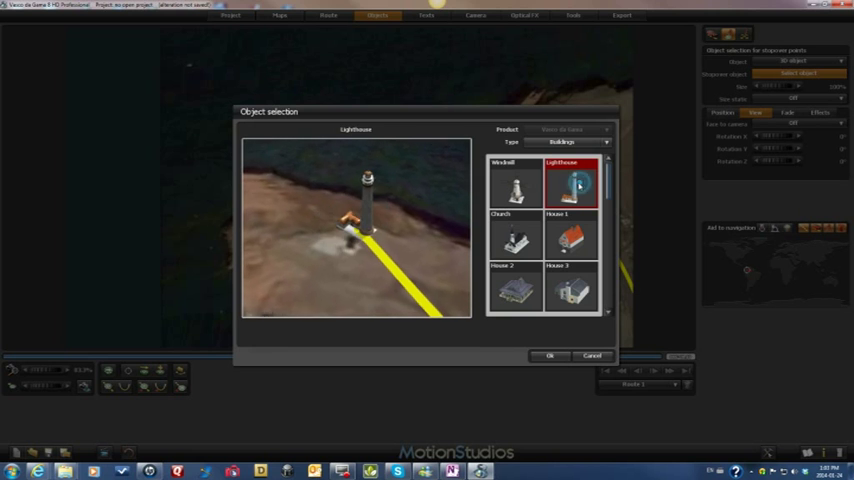
left_click(550, 356)
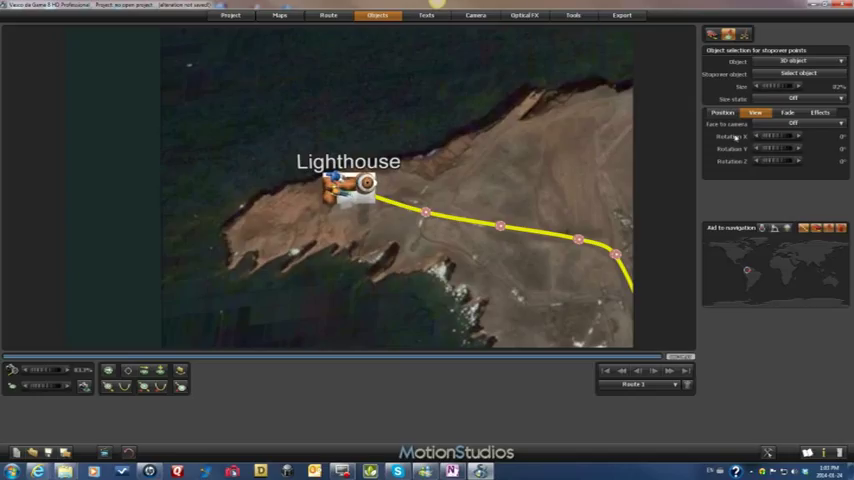
left_click(722, 112)
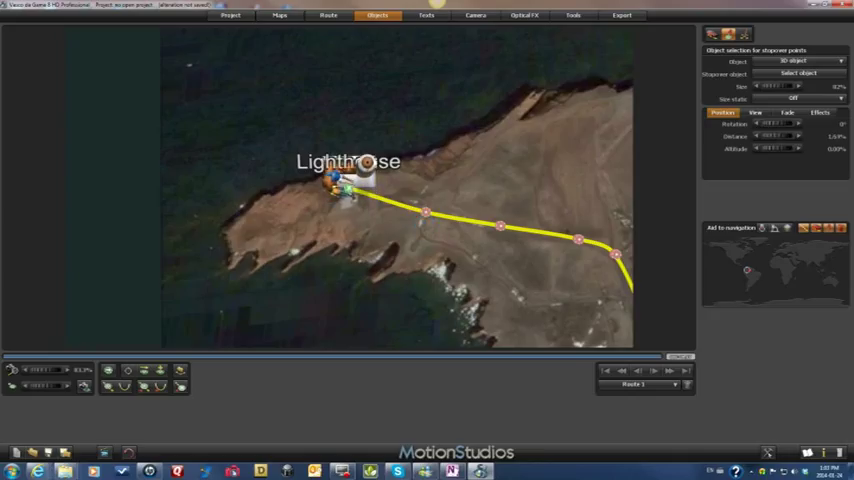
left_click(755, 112)
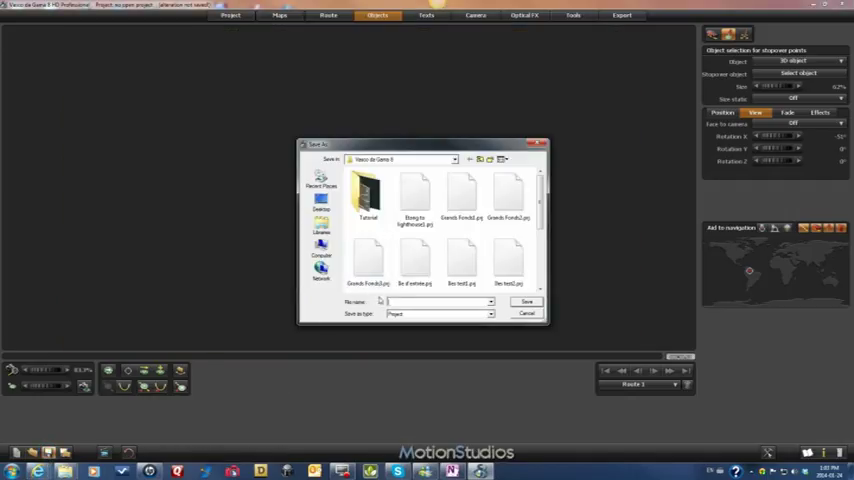
Step: Save the project as 'Tutorial VdG project' inside the Tutorial folder
left_click(368, 197)
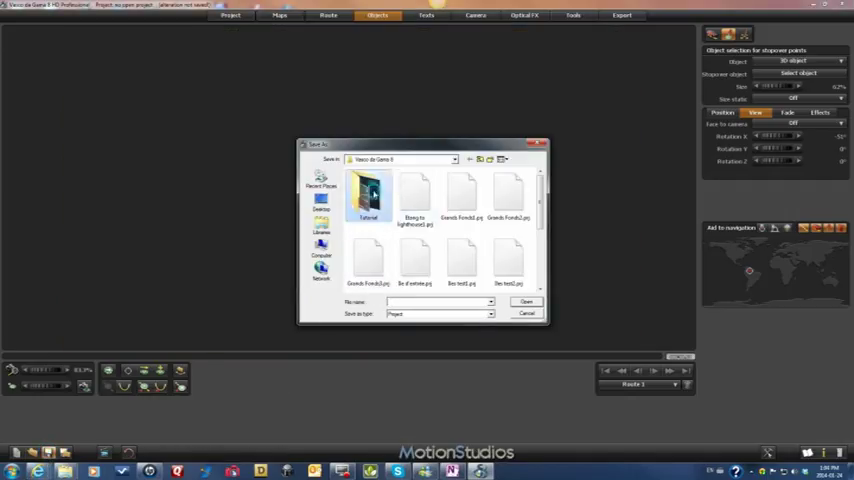
double_click(368, 197)
type("Tutorial VdG project")
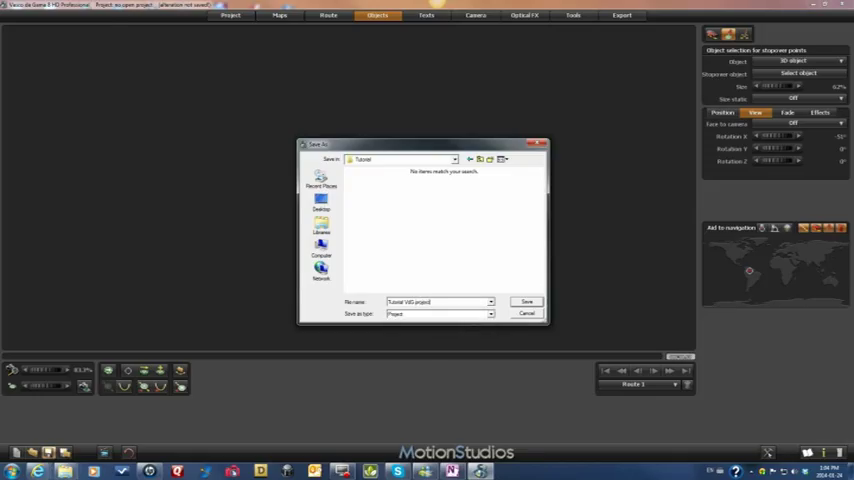
left_click(527, 301)
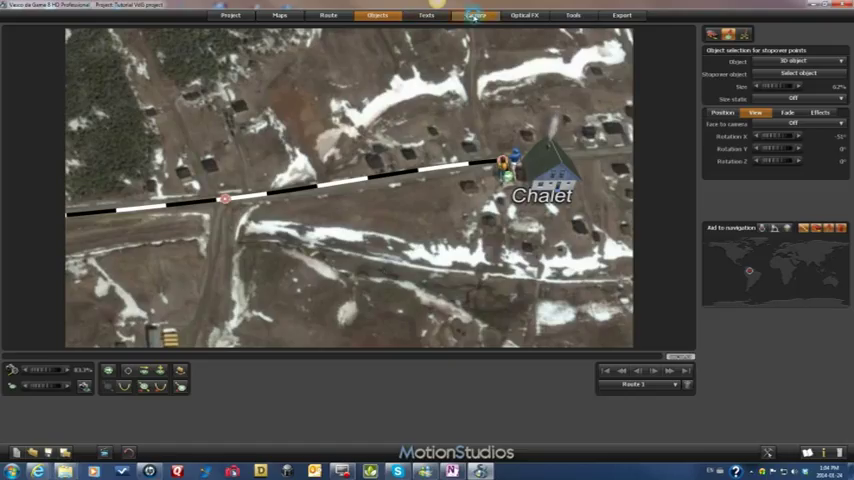
Step: Switch the Camera settings to manual camera control
left_click(475, 15)
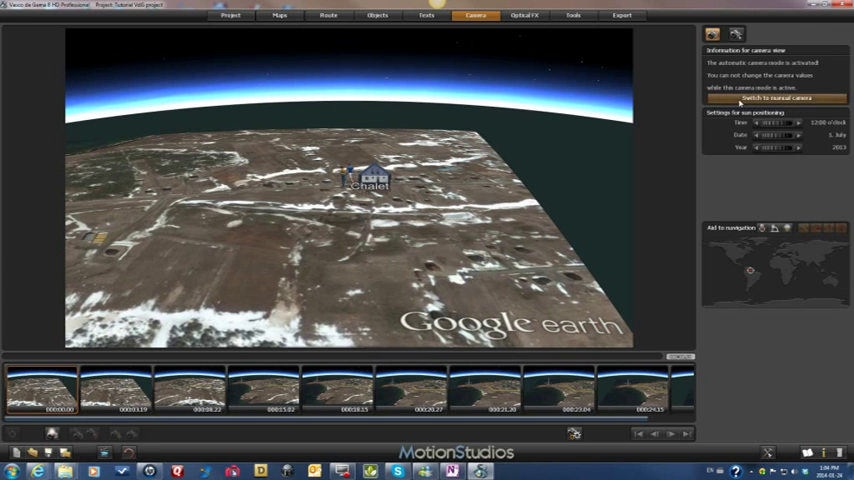
left_click(775, 98)
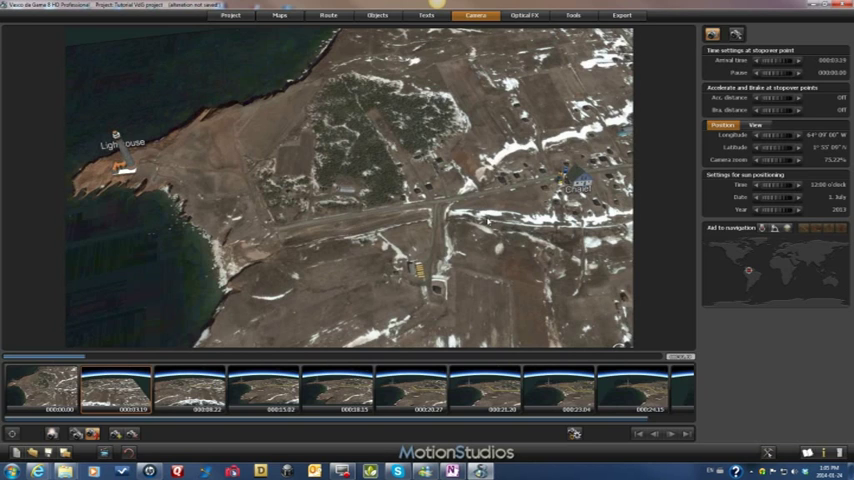
mouse_move(707, 137)
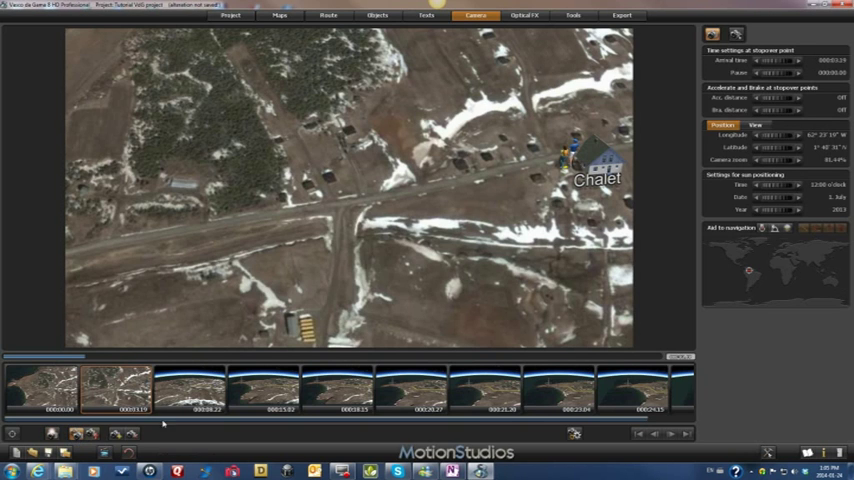
Step: Give the stopover a pause and acceleration distance, with a yellow route line
left_click(193, 388)
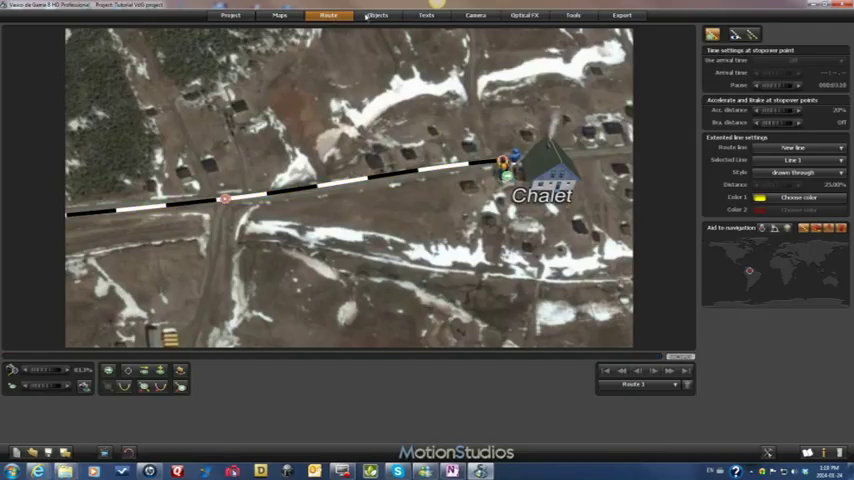
Step: Show the header object's View and Fade settings on the Objects tab
left_click(377, 15)
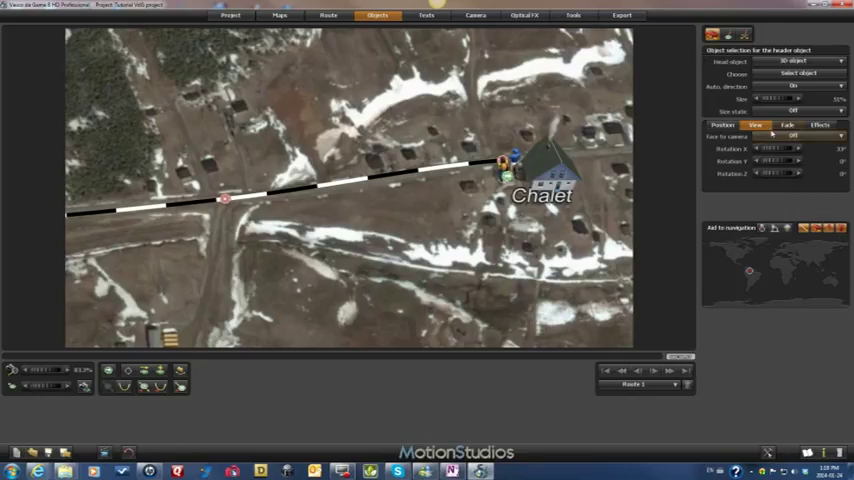
left_click(788, 124)
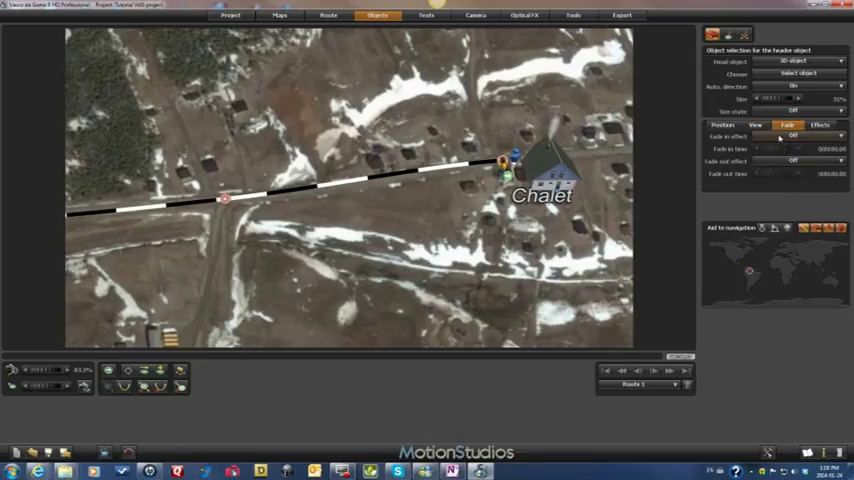
left_click(793, 136)
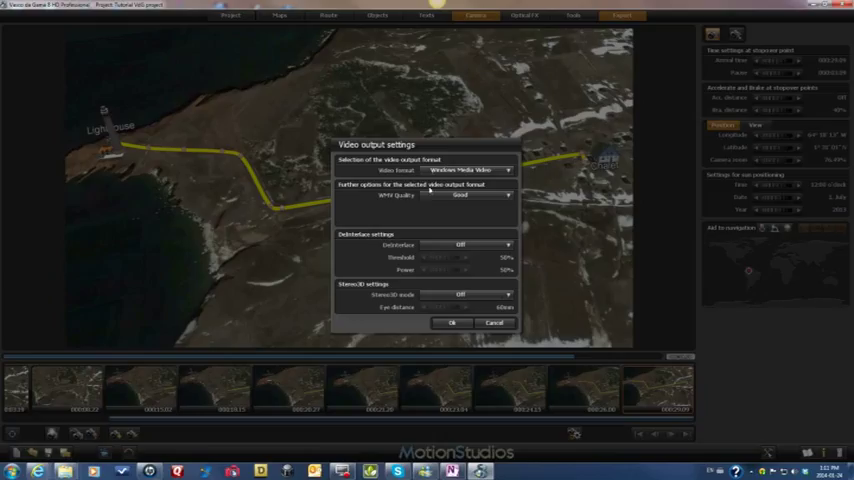
Step: Export a Good-quality Windows Media Video named 'Tutorial video 1' into the Tutorial folder
left_click(470, 170)
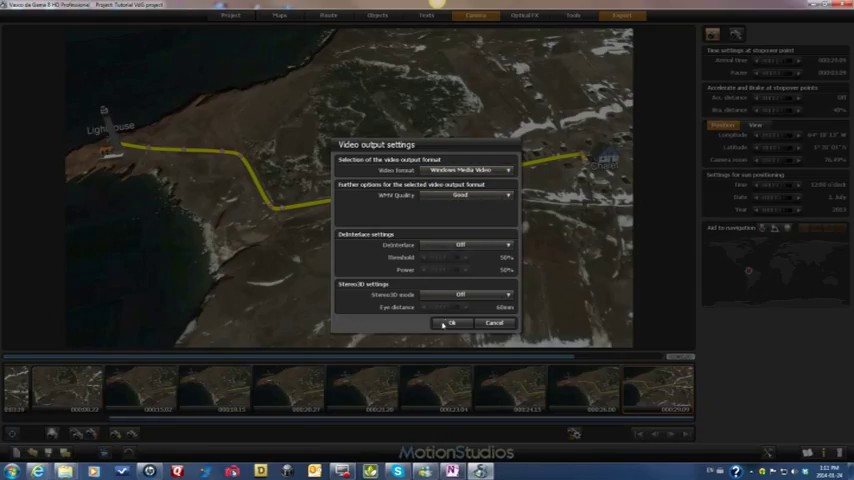
left_click(452, 323)
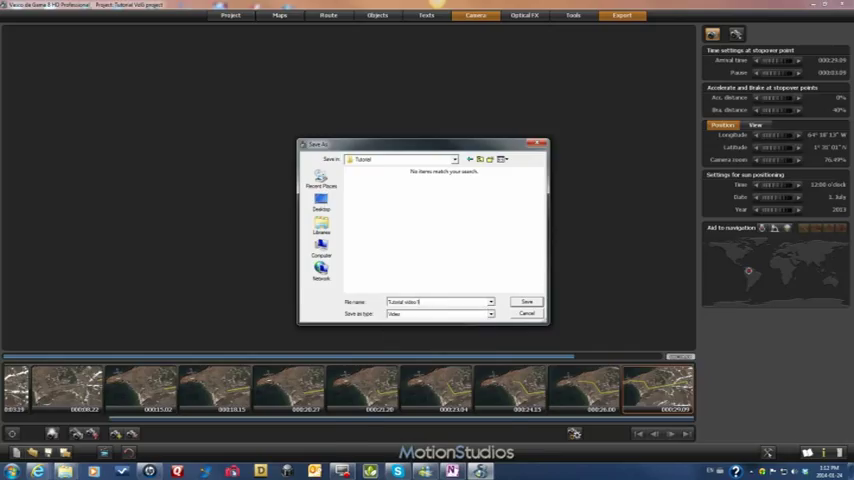
left_click(526, 301)
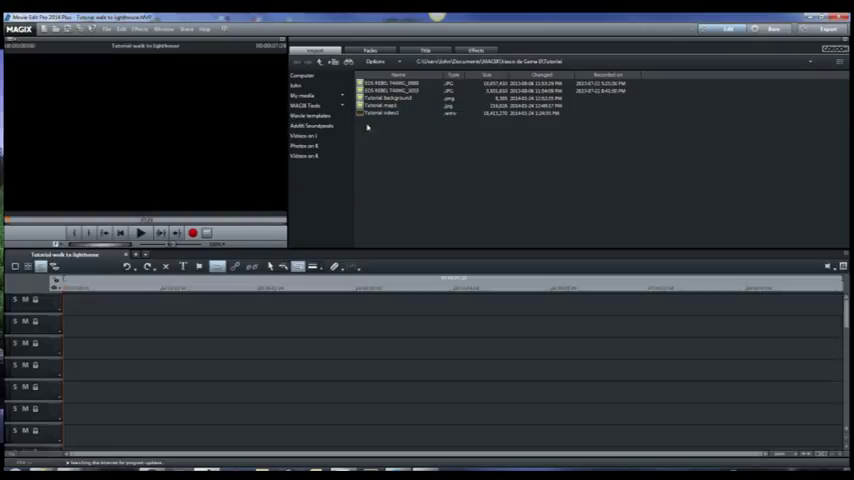
Step: Add 'Tutorial video1.wmv' to the timeline and adjust movie settings to its resolution
left_click(385, 112)
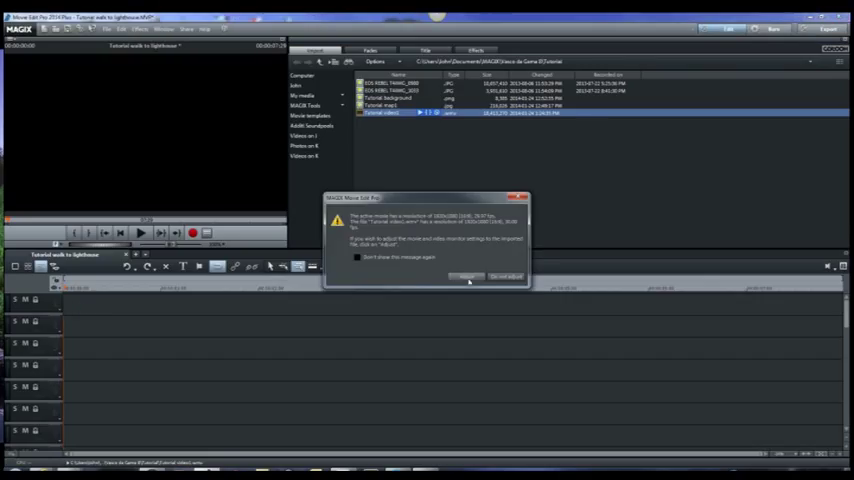
left_click(465, 277)
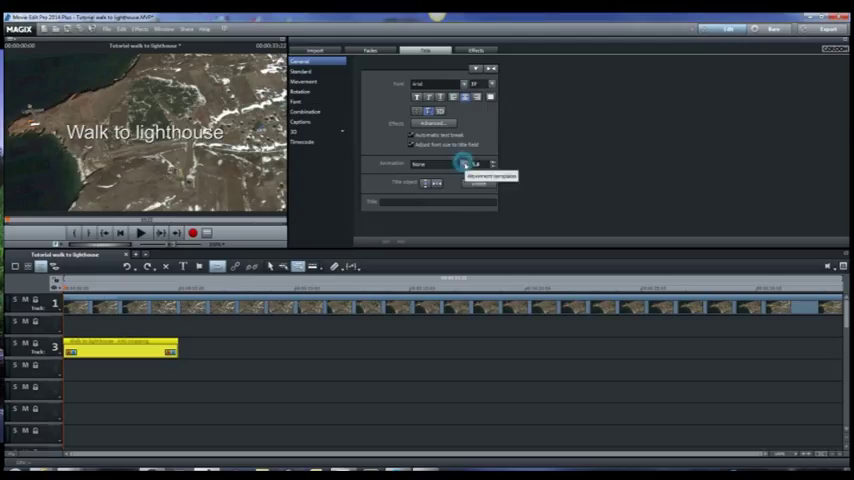
Step: Browse the animation templates for the 'Walk to lighthouse' title
left_click(463, 164)
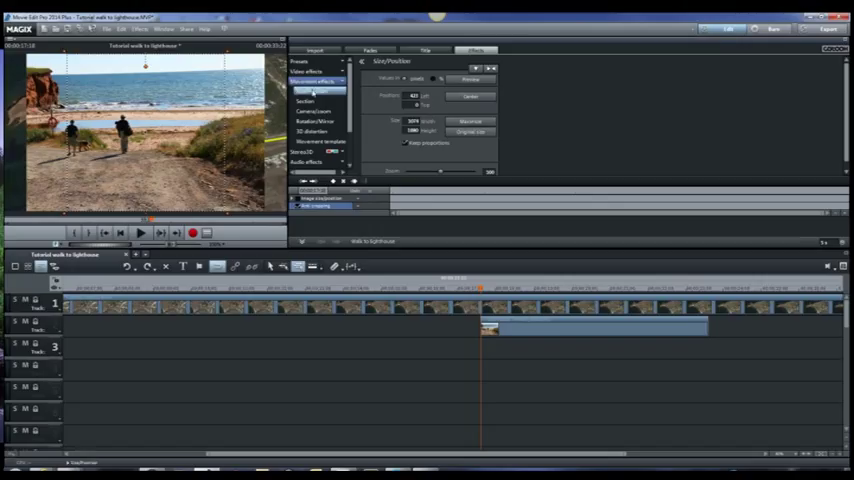
Step: Open the Size/Position movement effect for the beach photo on track 2
left_click(315, 90)
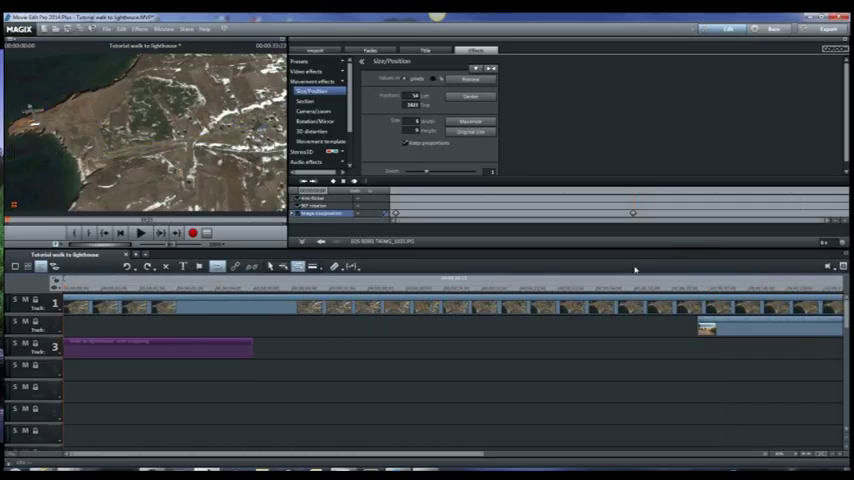
Step: Move the playback marker to the project start to preview the 'Walk to lighthouse' title
left_click(140, 233)
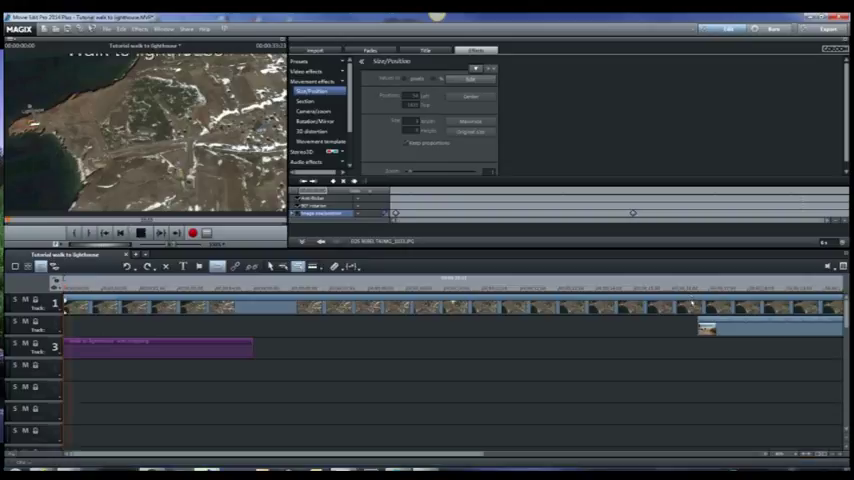